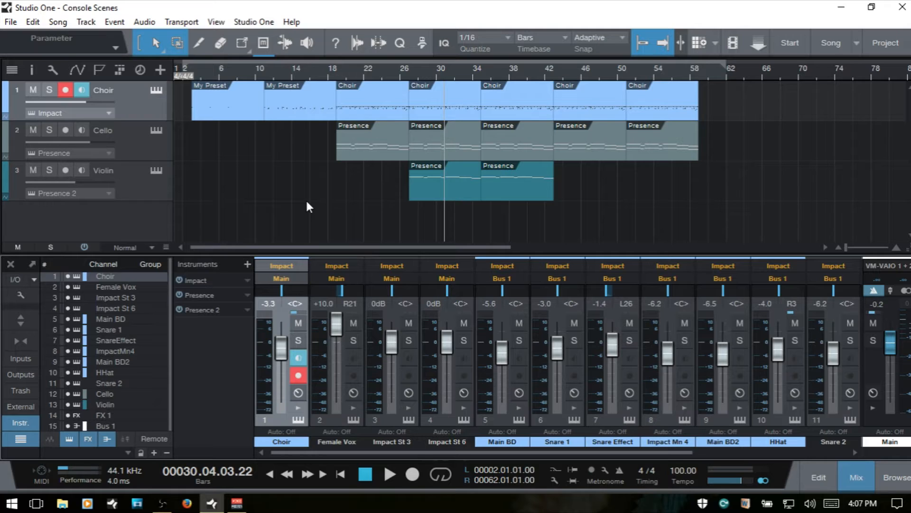
{"action": "mouse_move", "coordinate": [324, 211]}
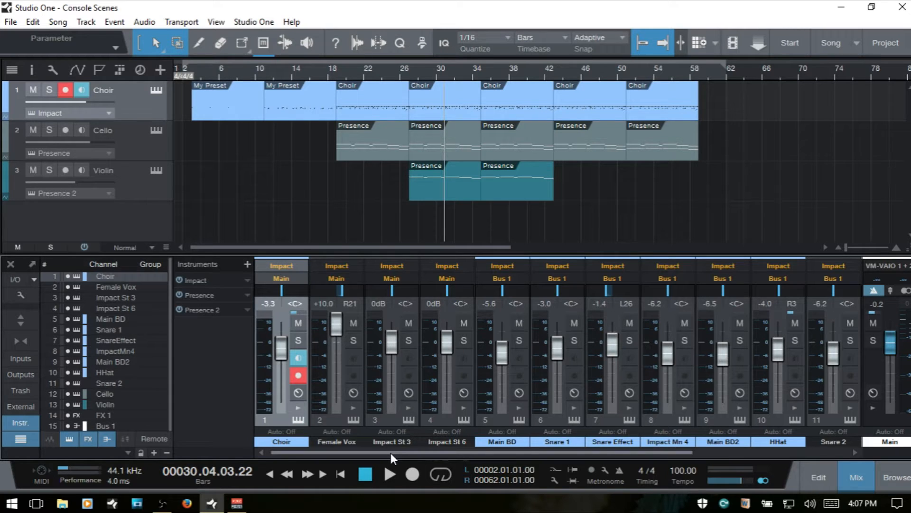
- Scroll across the console to review the mixer channels, buses, FX return and main output
{"action": "scroll", "scroll_direction": "right", "scroll_amount": 3}
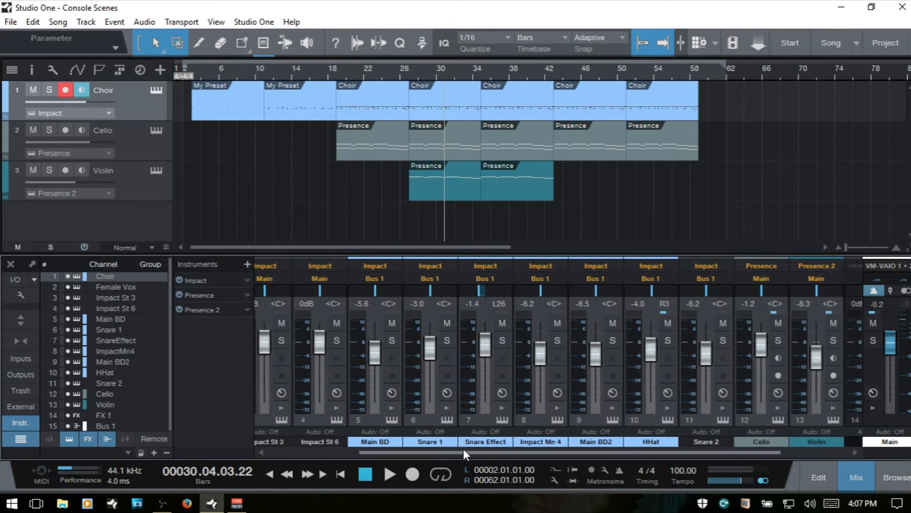
{"action": "scroll", "scroll_direction": "right", "scroll_amount": 3}
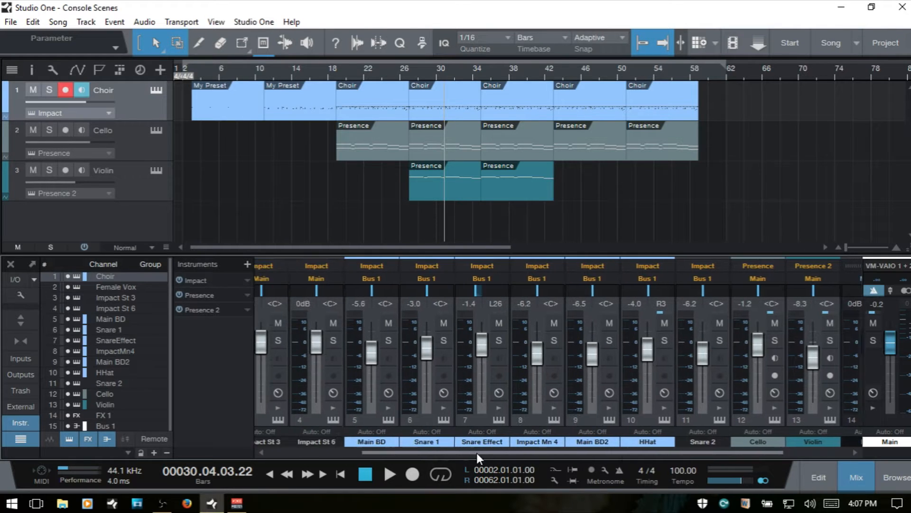
{"action": "scroll", "scroll_direction": "right", "scroll_amount": 3}
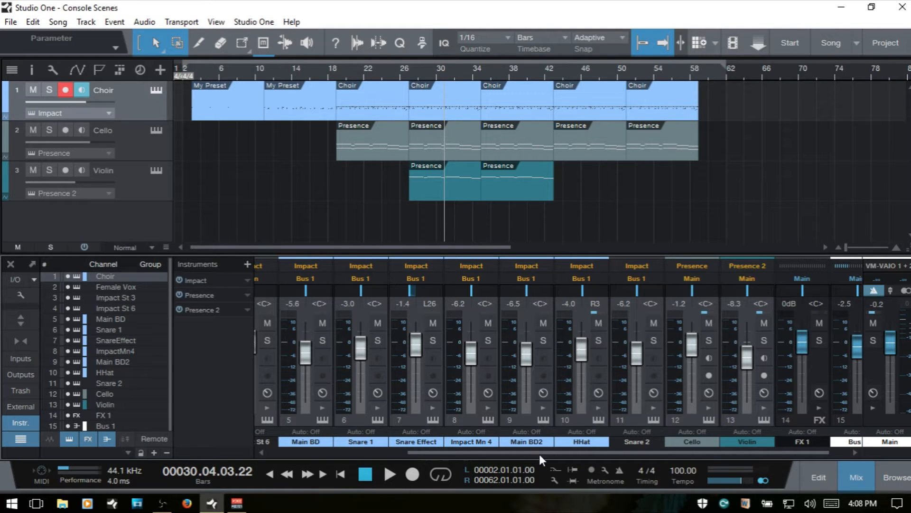
{"action": "mouse_move", "coordinate": [550, 457]}
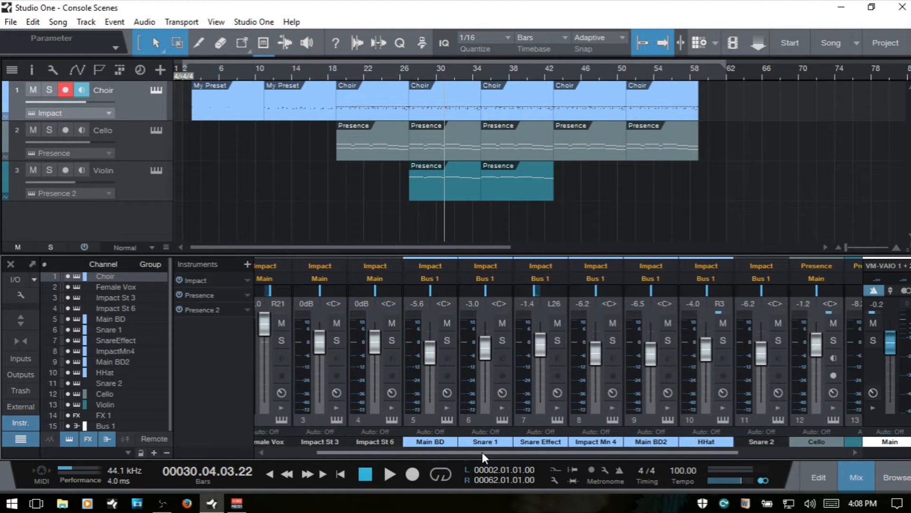
{"action": "scroll", "scroll_direction": "right", "scroll_amount": 3}
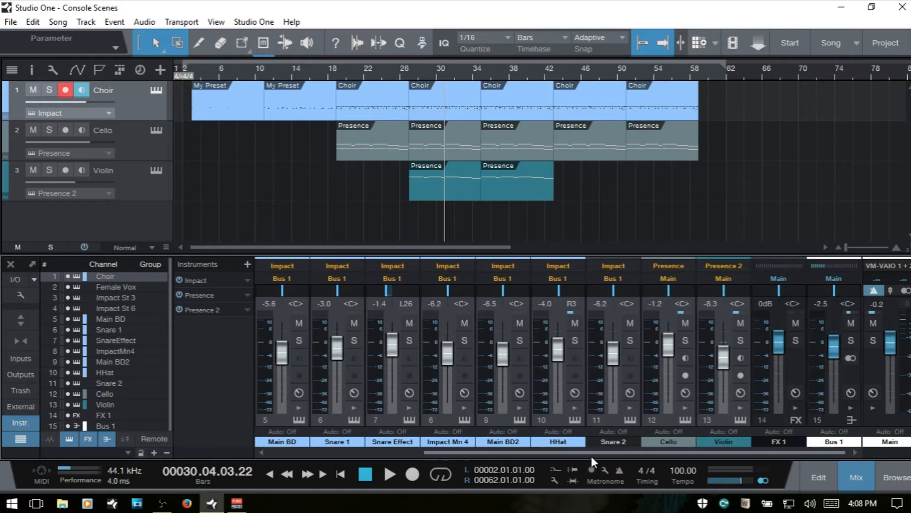
{"action": "scroll", "scroll_direction": "left", "scroll_amount": 3}
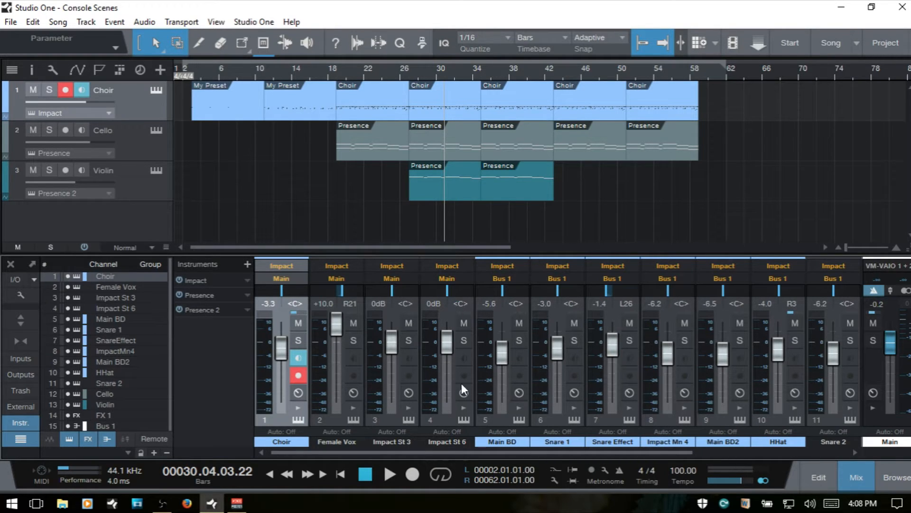
{"action": "mouse_move", "coordinate": [383, 461]}
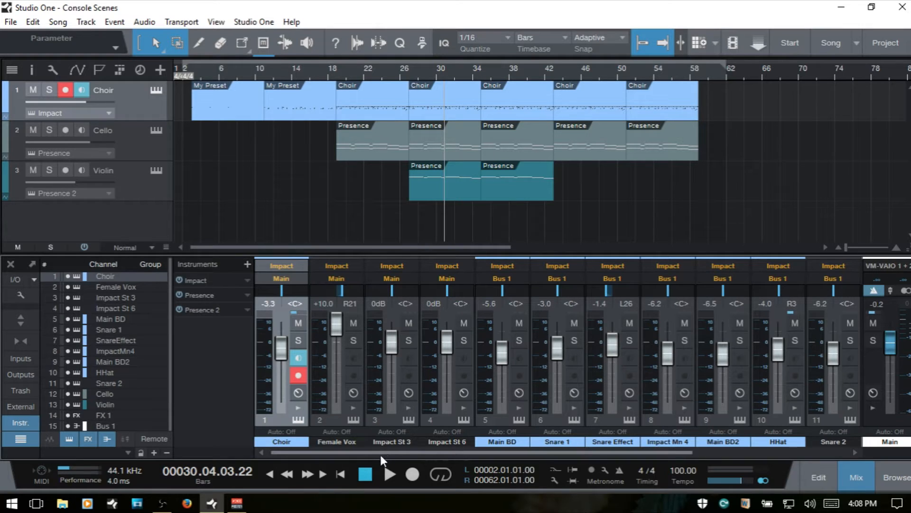
{"action": "scroll", "scroll_direction": "right", "scroll_amount": 3}
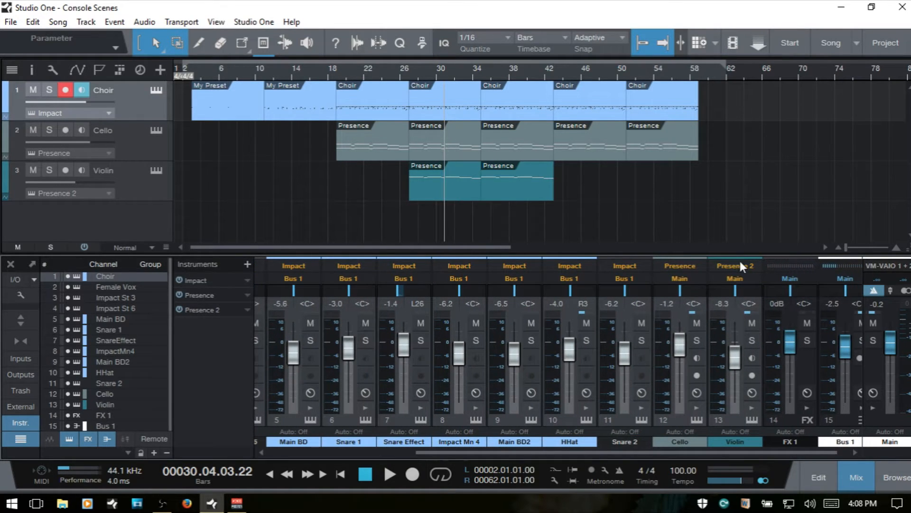
{"action": "mouse_move", "coordinate": [680, 413]}
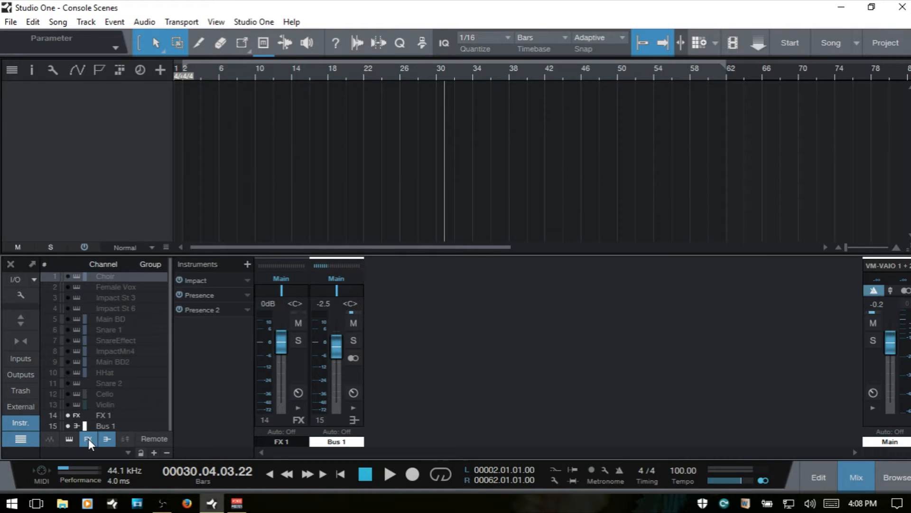
- Toggle the FX and bus filters off and on, then show instrument channels so every channel is visible
{"action": "left_click", "coordinate": [106, 439]}
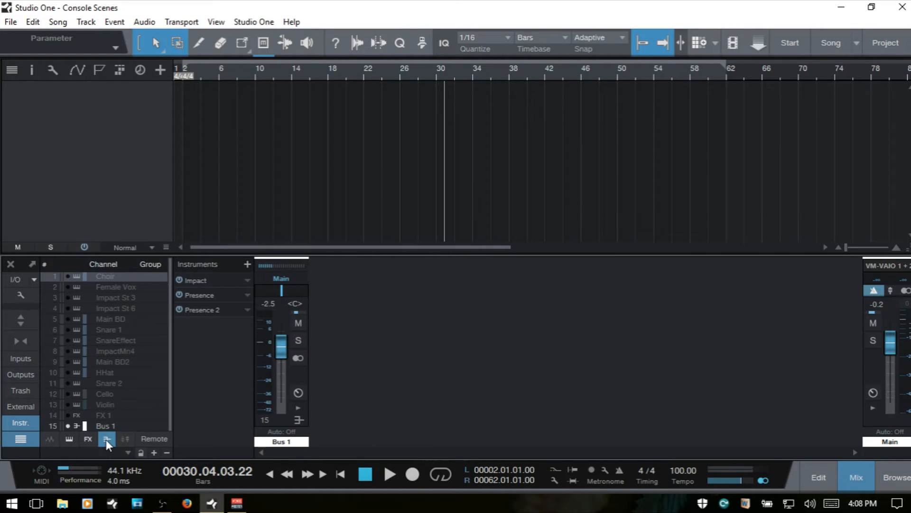
{"action": "left_click", "coordinate": [106, 438]}
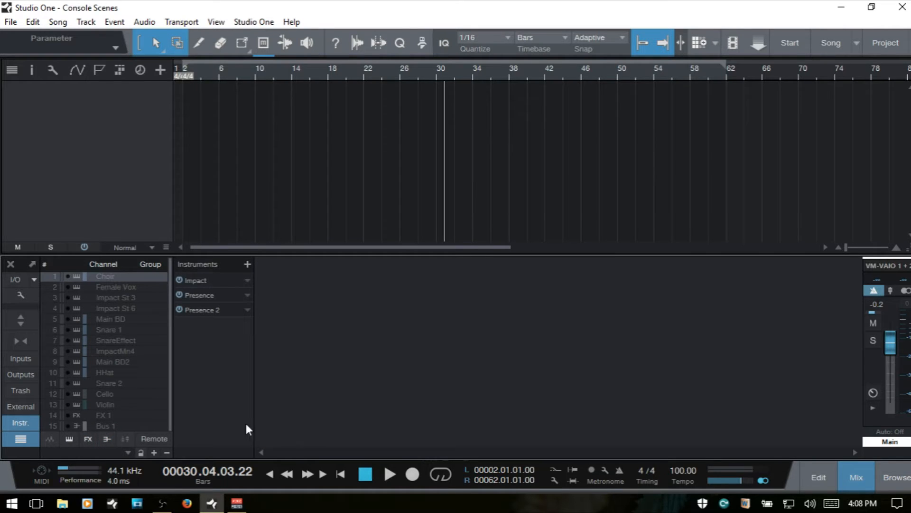
{"action": "mouse_move", "coordinate": [323, 389]}
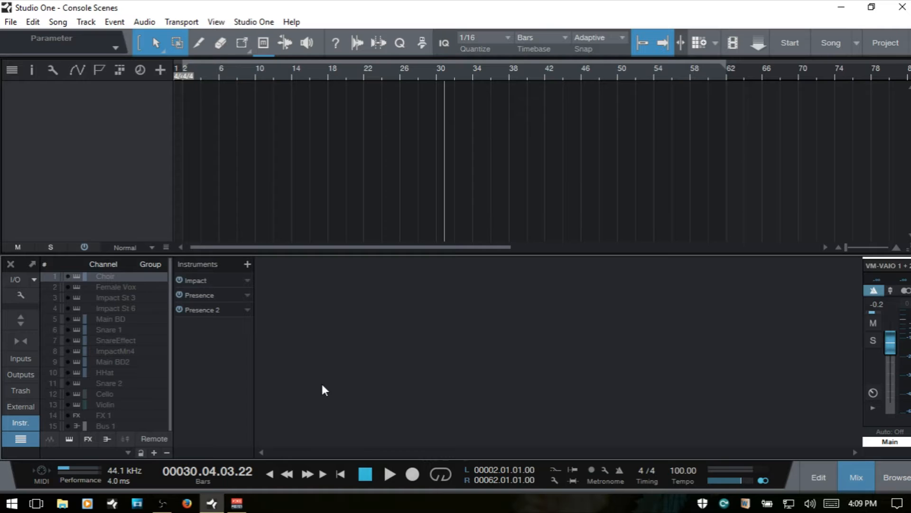
{"action": "mouse_move", "coordinate": [52, 448]}
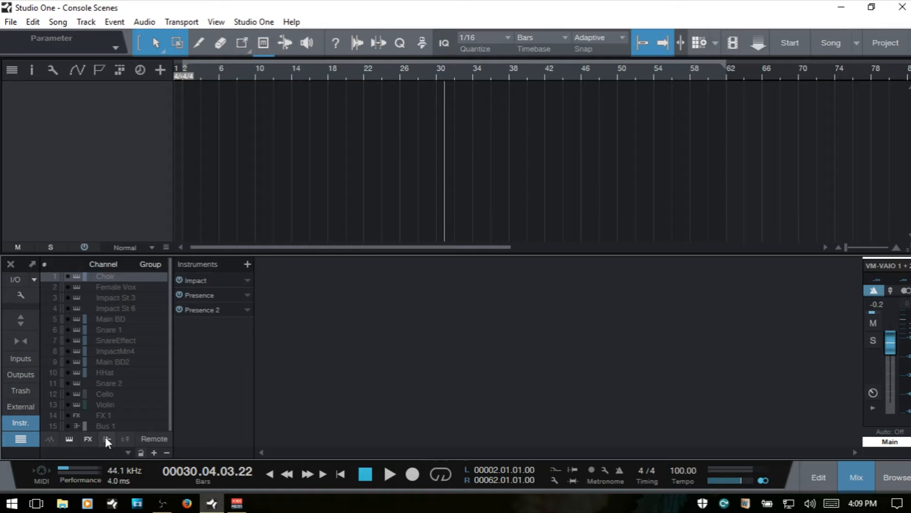
{"action": "left_click", "coordinate": [106, 438]}
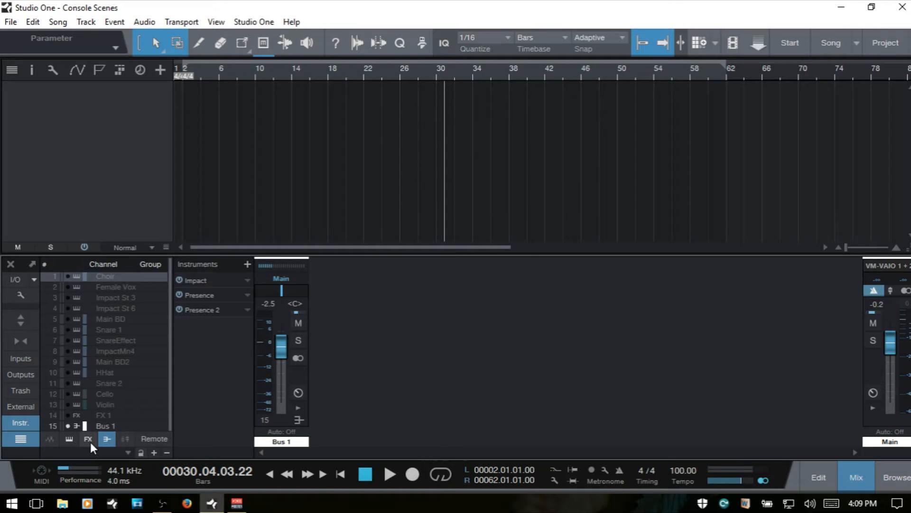
{"action": "left_click", "coordinate": [69, 439]}
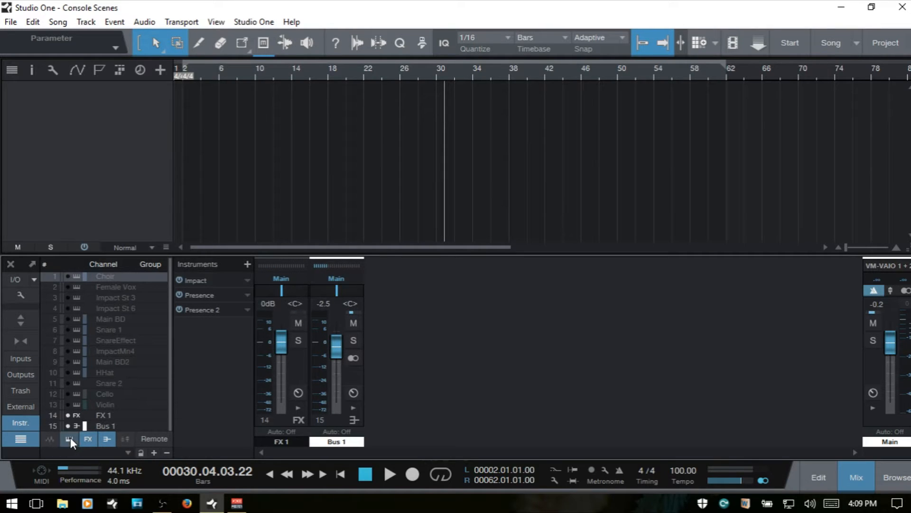
{"action": "left_click", "coordinate": [70, 438]}
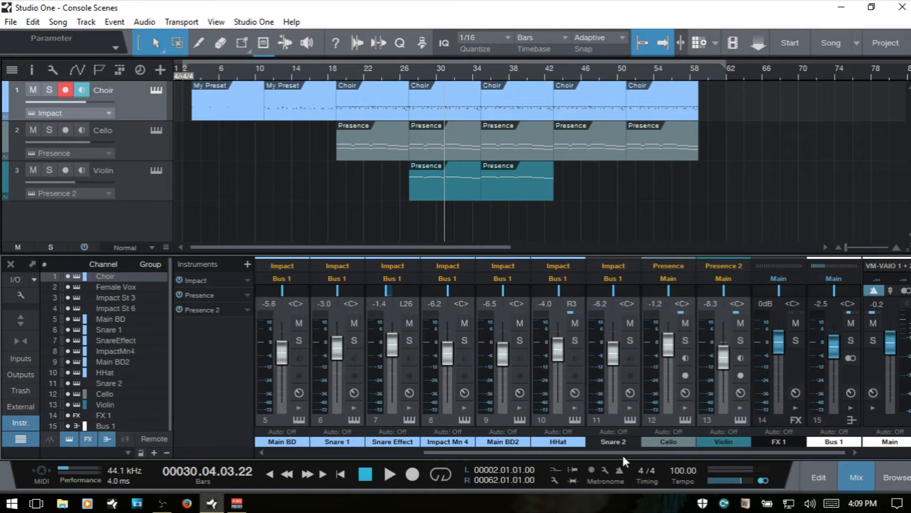
{"action": "scroll", "scroll_direction": "left", "scroll_amount": 3}
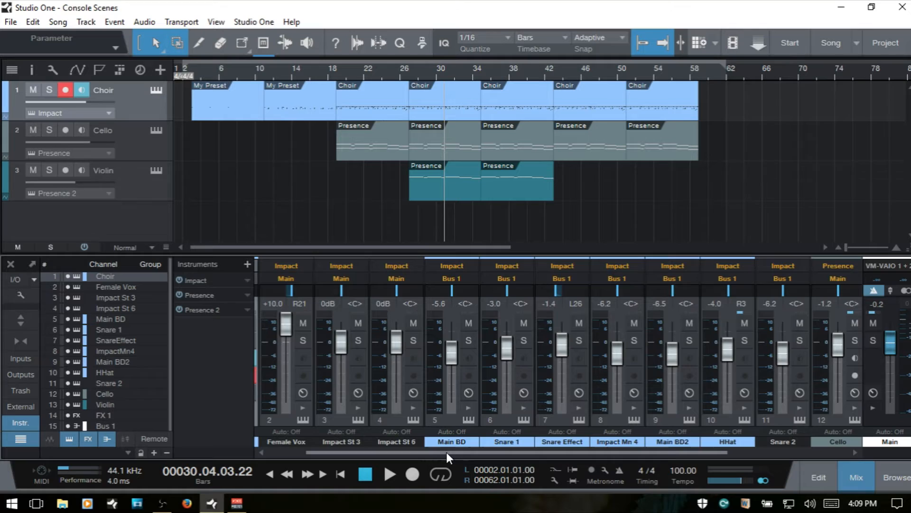
{"action": "scroll", "scroll_direction": "left", "scroll_amount": 3}
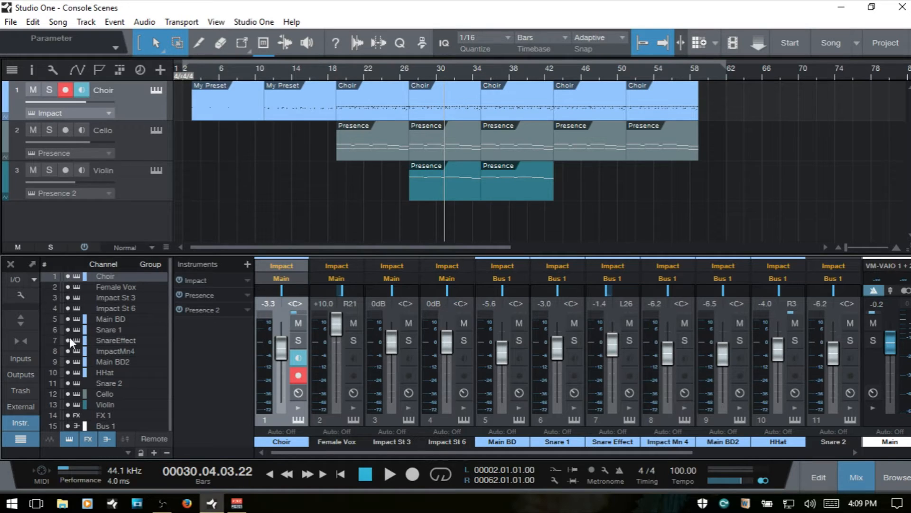
{"action": "mouse_move", "coordinate": [98, 304]}
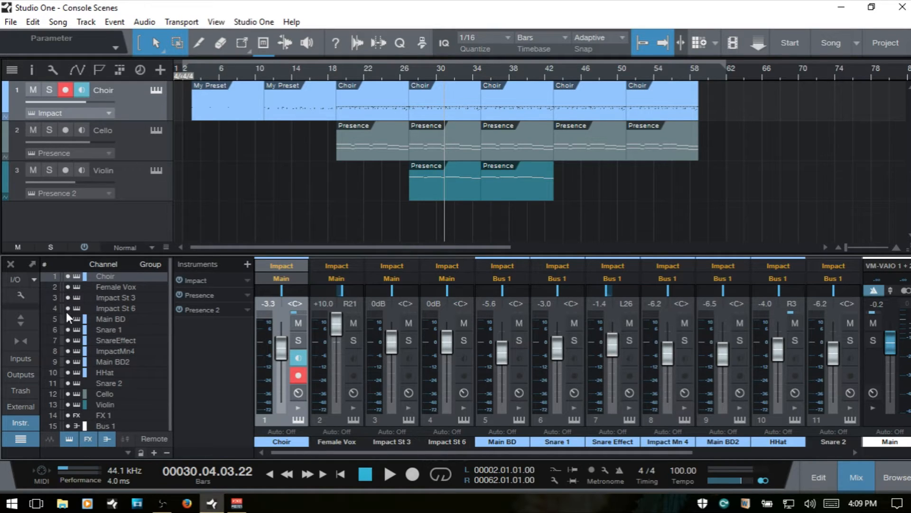
{"action": "mouse_move", "coordinate": [68, 299]}
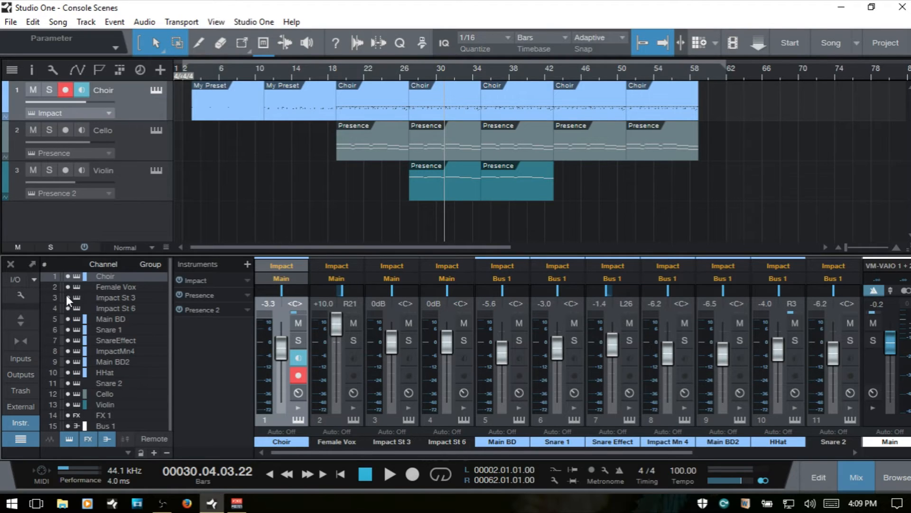
{"action": "mouse_move", "coordinate": [463, 355]}
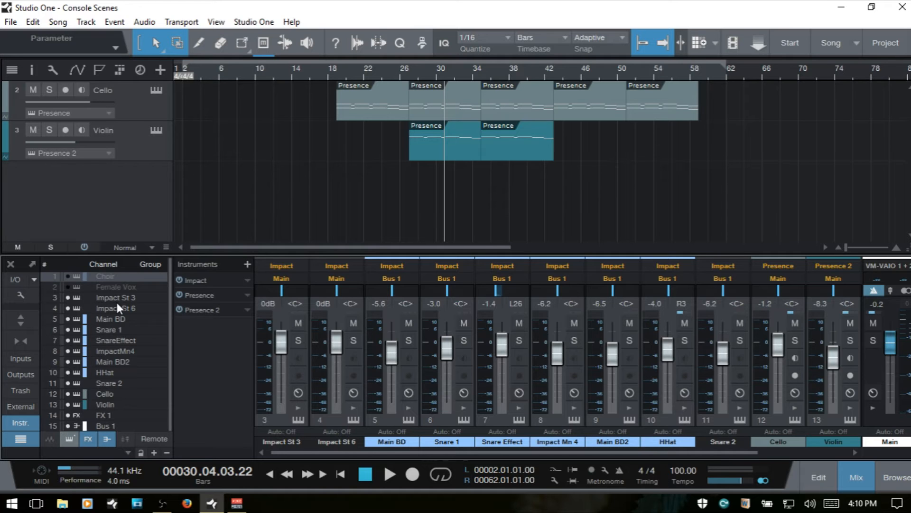
{"action": "mouse_move", "coordinate": [99, 392]}
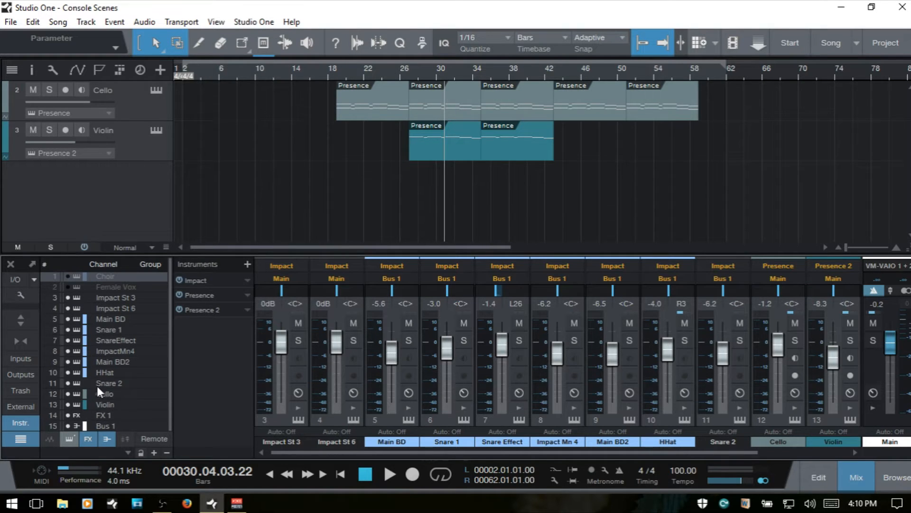
{"action": "mouse_move", "coordinate": [73, 400]}
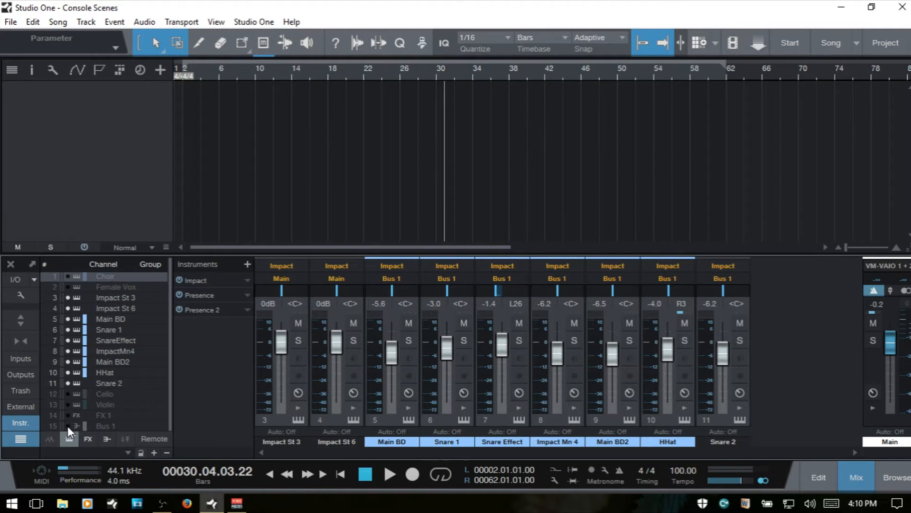
{"action": "mouse_move", "coordinate": [153, 460]}
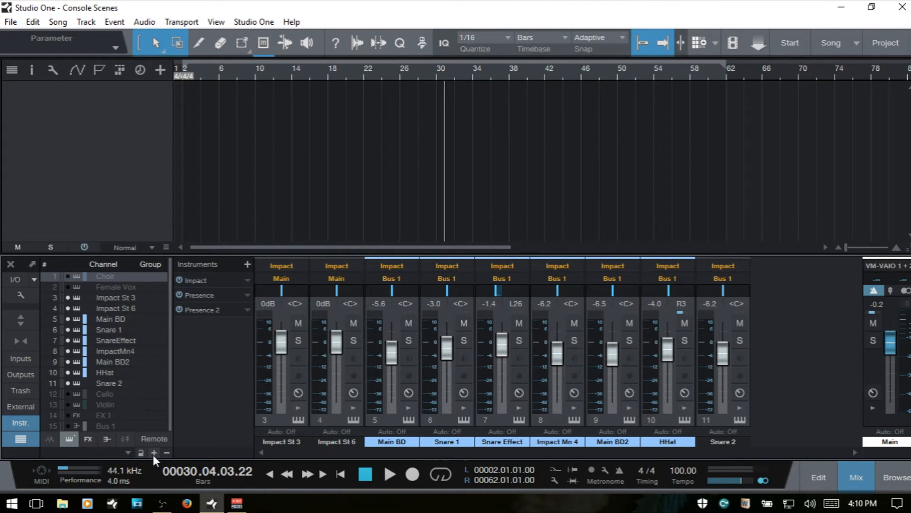
- Store the current drum channel view as a console scene named Drums
{"action": "left_click", "coordinate": [154, 454]}
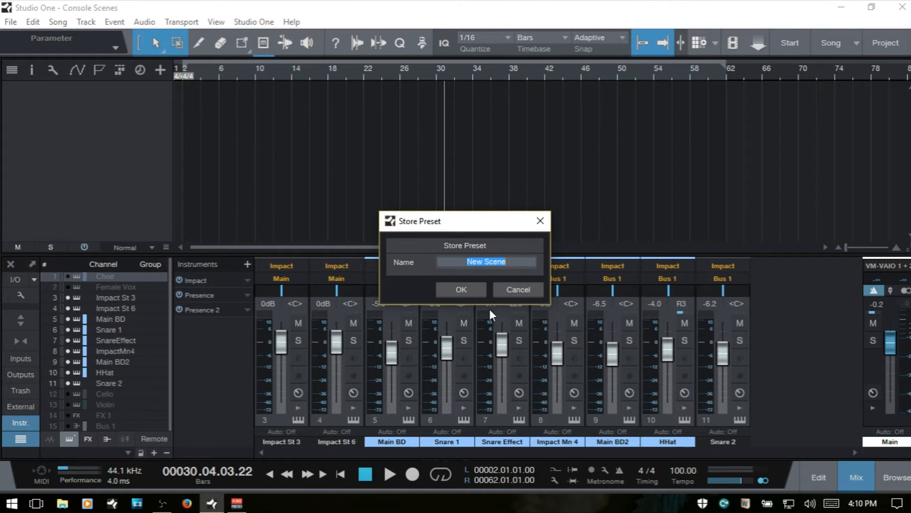
{"action": "type", "text": "Drums"}
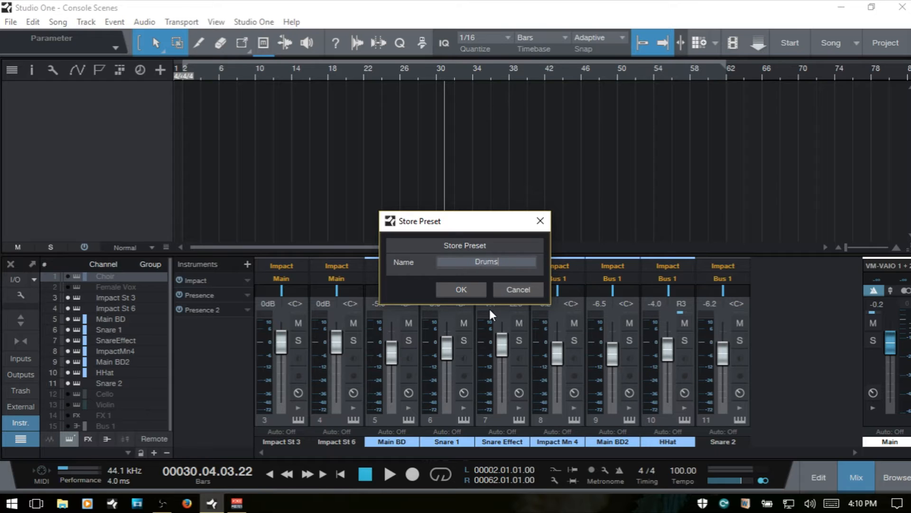
{"action": "left_click", "coordinate": [461, 289]}
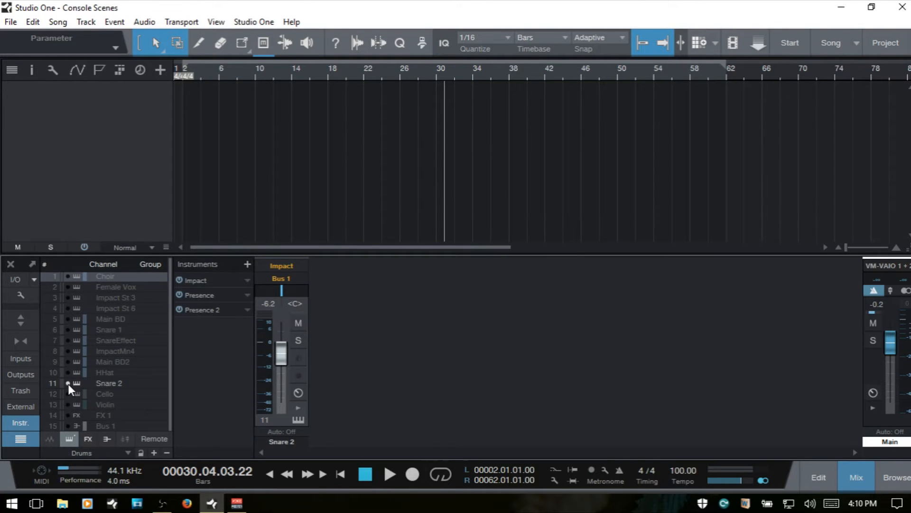
- Hide Snare 2, show the Cello and Violin channels and store the layout as the Strings scene
{"action": "left_click", "coordinate": [105, 393]}
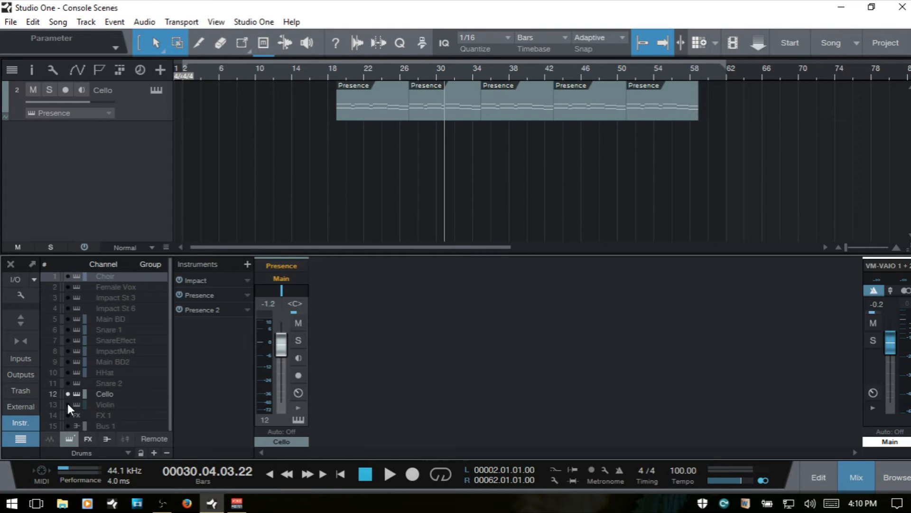
{"action": "left_click", "coordinate": [154, 453]}
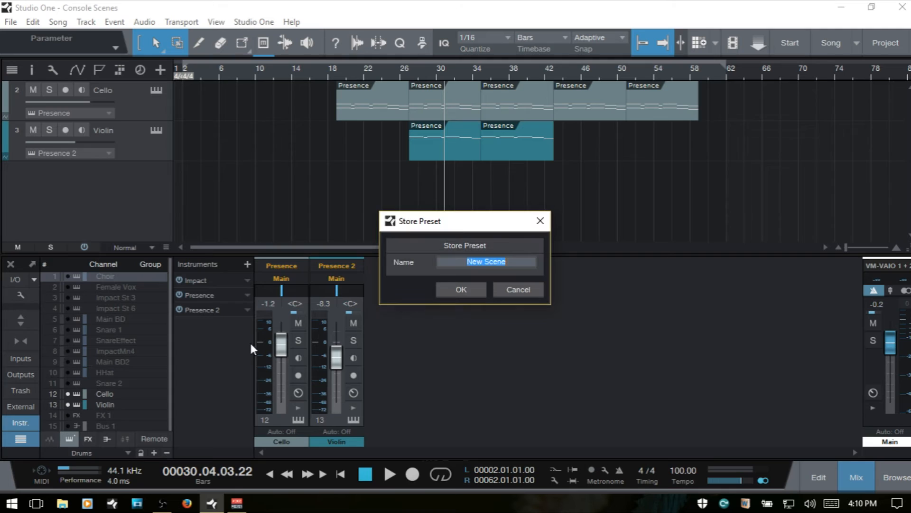
{"action": "left_click", "coordinate": [460, 289]}
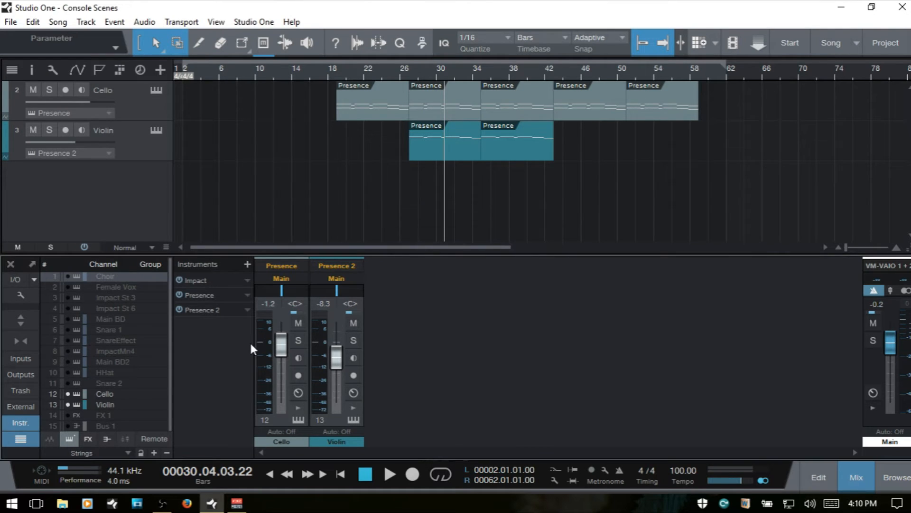
{"action": "mouse_move", "coordinate": [225, 359]}
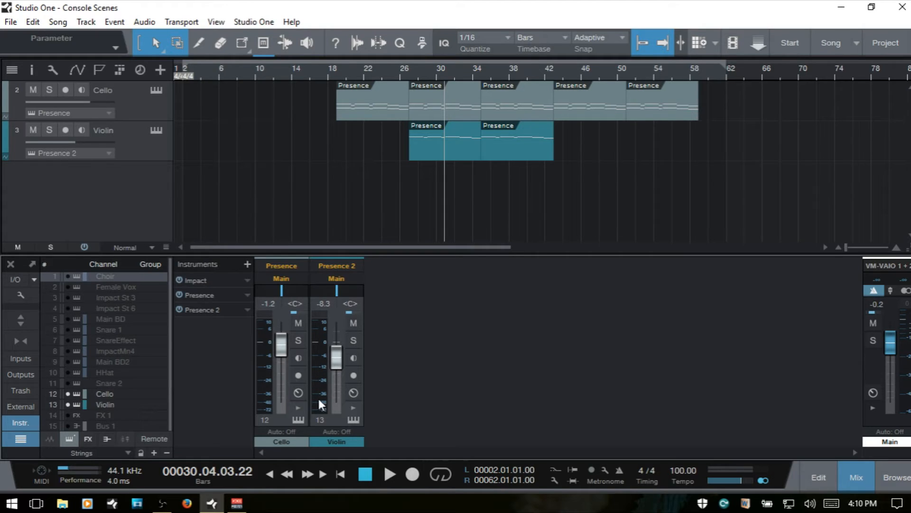
{"action": "mouse_move", "coordinate": [648, 379]}
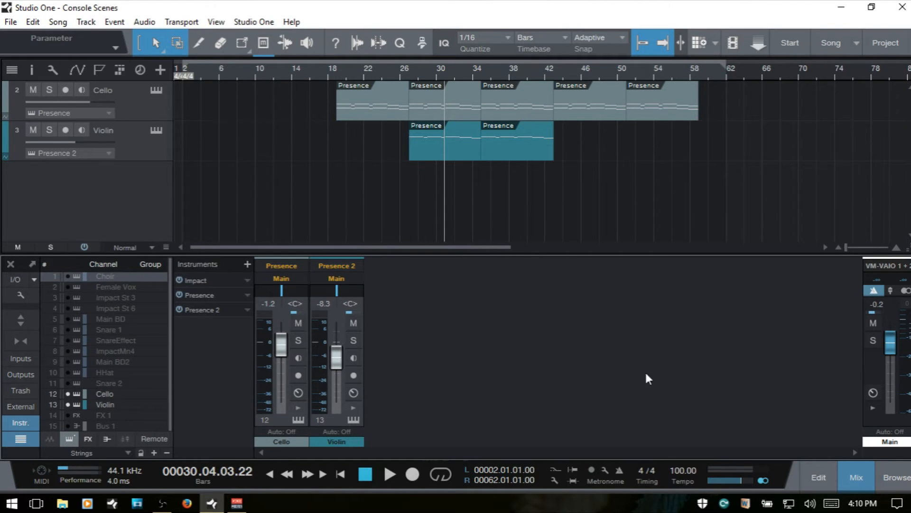
{"action": "mouse_move", "coordinate": [778, 365]}
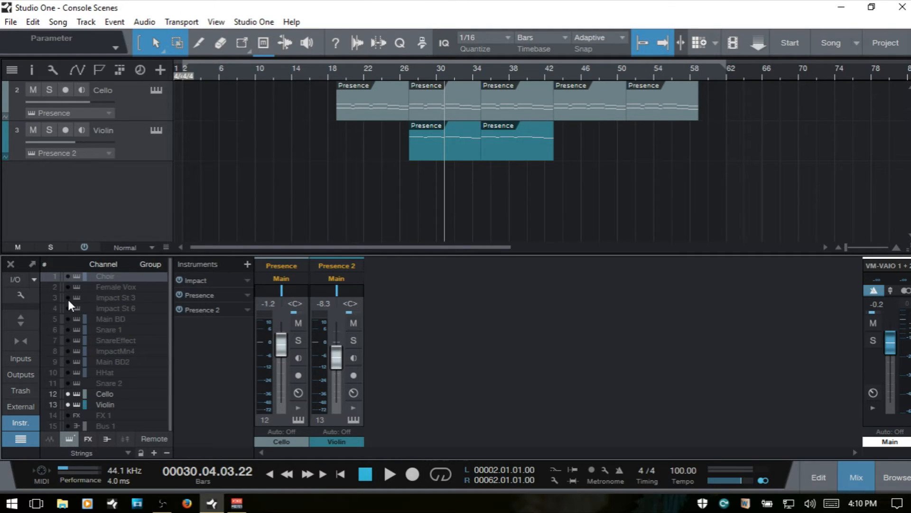
{"action": "mouse_move", "coordinate": [118, 312]}
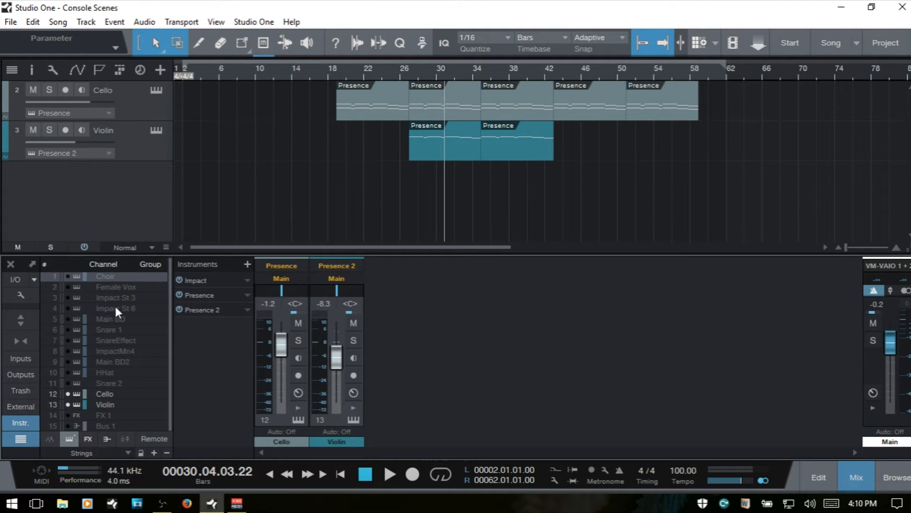
{"action": "mouse_move", "coordinate": [120, 349]}
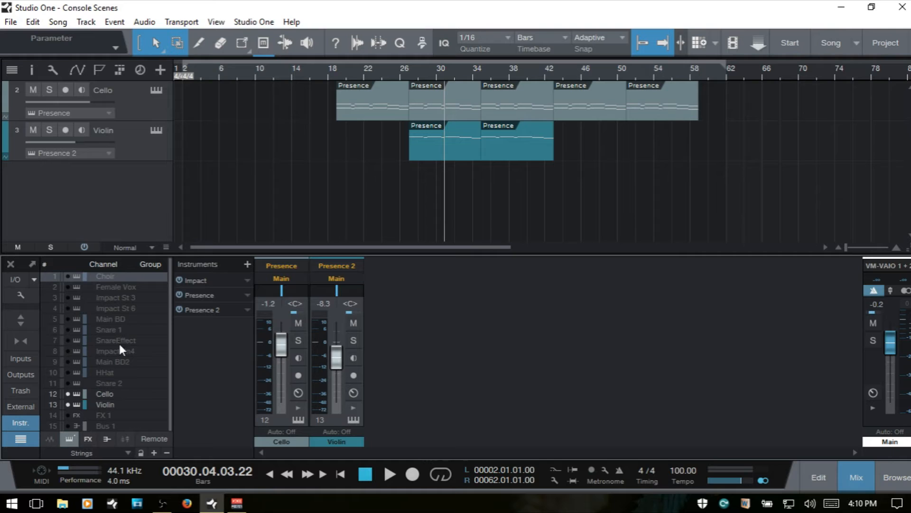
{"action": "mouse_move", "coordinate": [116, 332]}
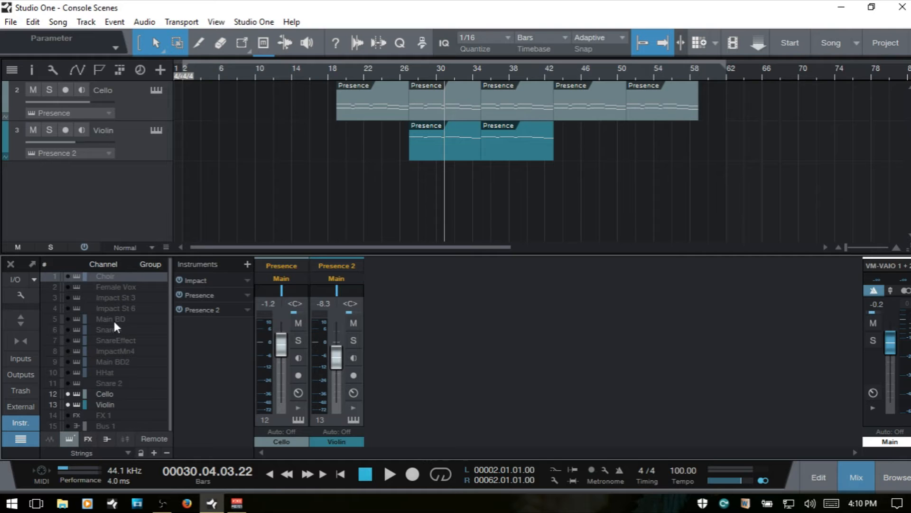
{"action": "mouse_move", "coordinate": [113, 307]}
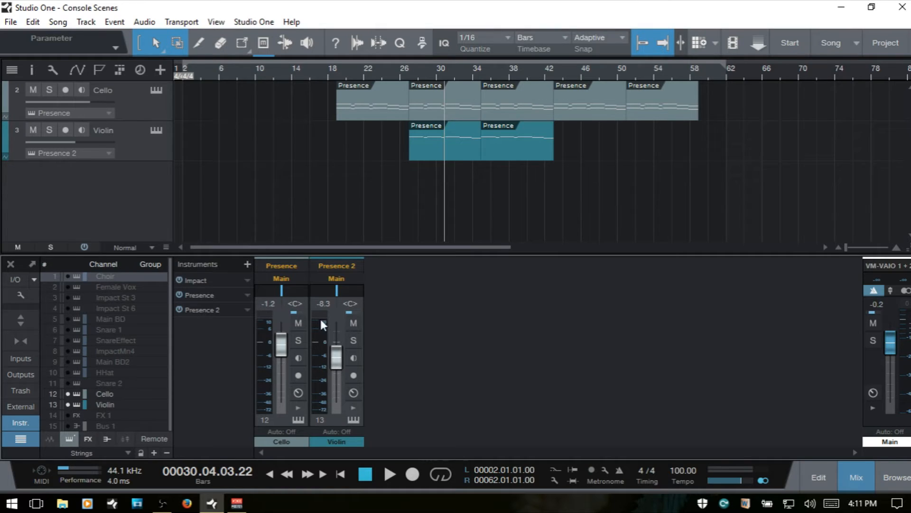
{"action": "mouse_move", "coordinate": [84, 374]}
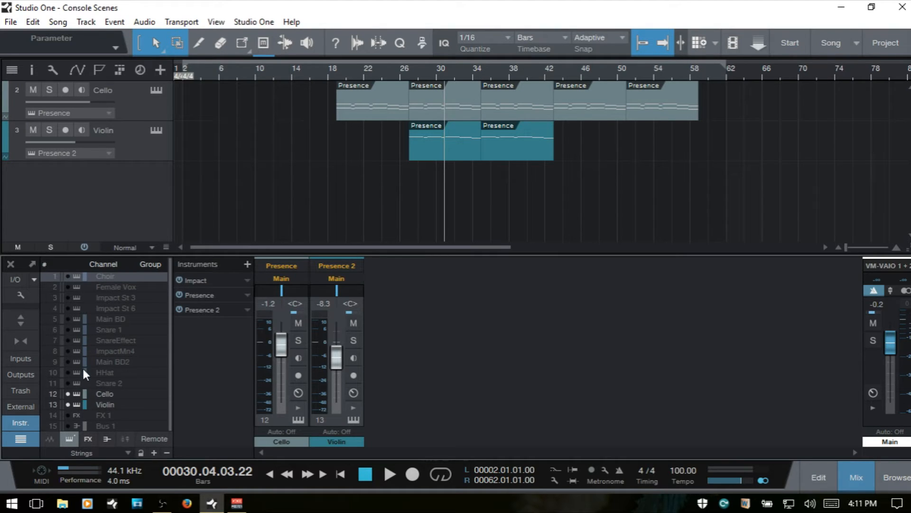
{"action": "mouse_move", "coordinate": [125, 459]}
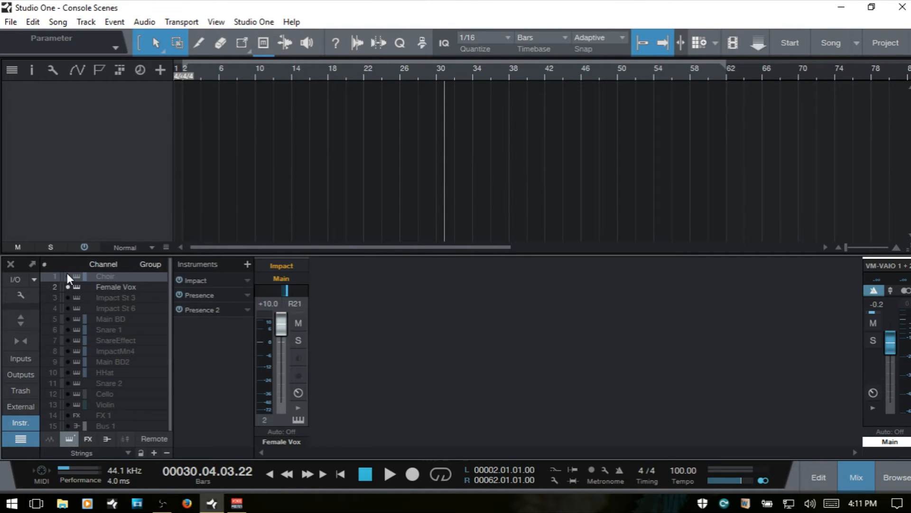
- Show the Choir channel in the console alongside Female Vox
{"action": "left_click", "coordinate": [104, 275]}
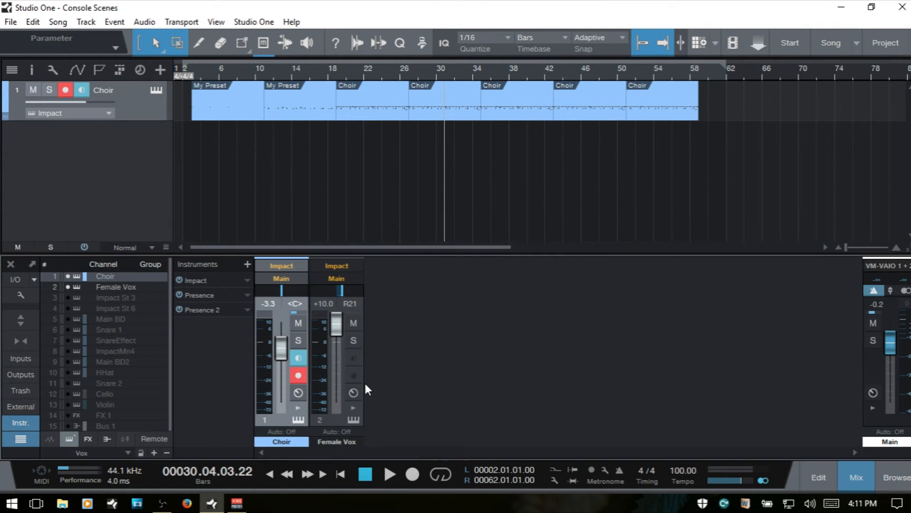
{"action": "mouse_move", "coordinate": [104, 454]}
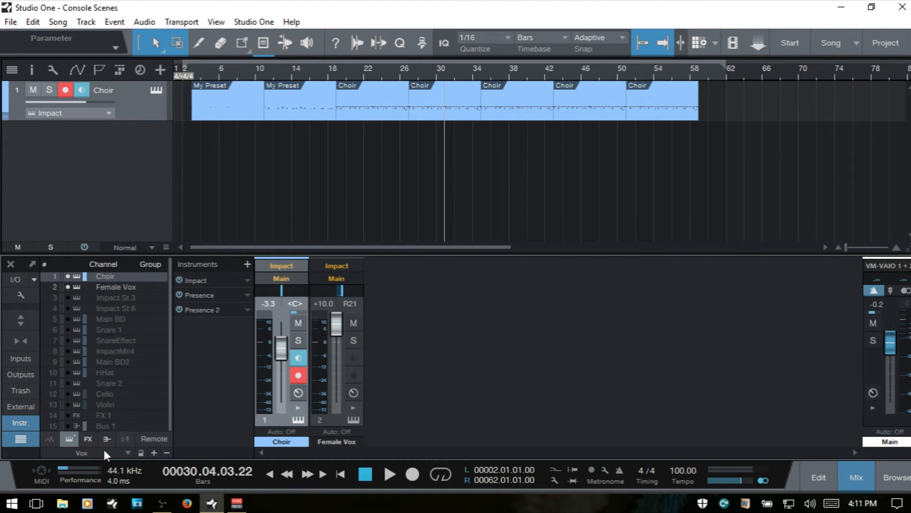
- Recall the Strings scene and then another saved scene from the console scene list to check them
{"action": "left_click", "coordinate": [127, 454]}
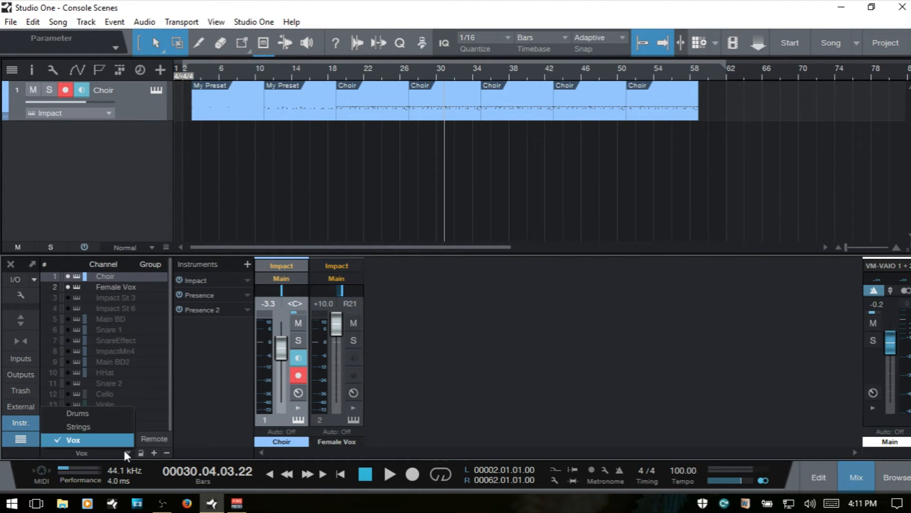
{"action": "left_click", "coordinate": [79, 426]}
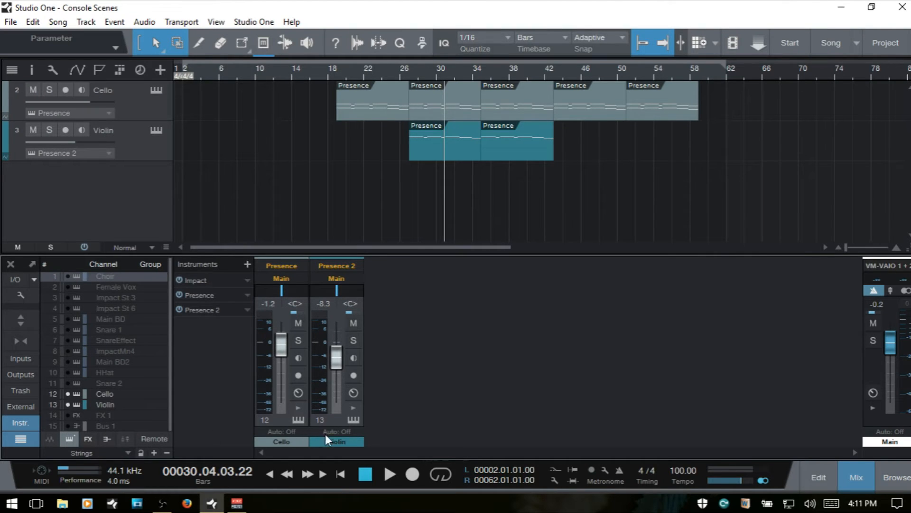
{"action": "left_click", "coordinate": [82, 453]}
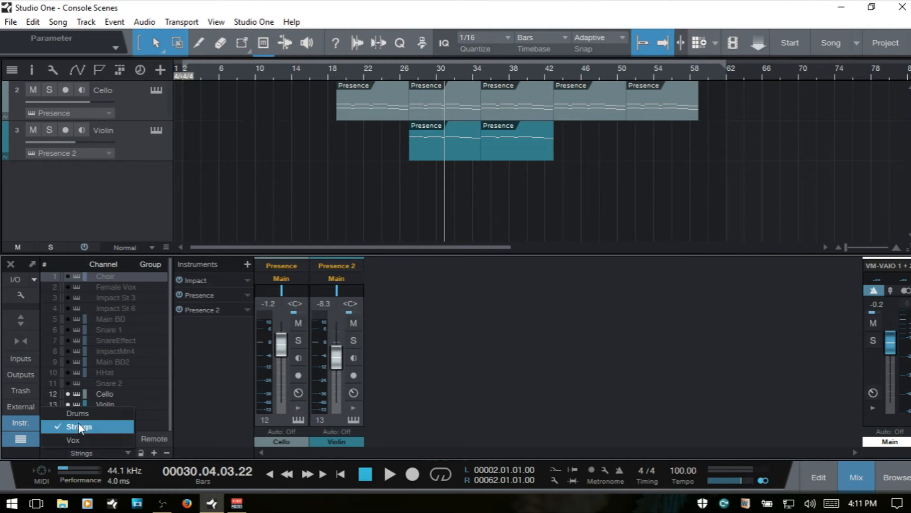
{"action": "left_click", "coordinate": [77, 413]}
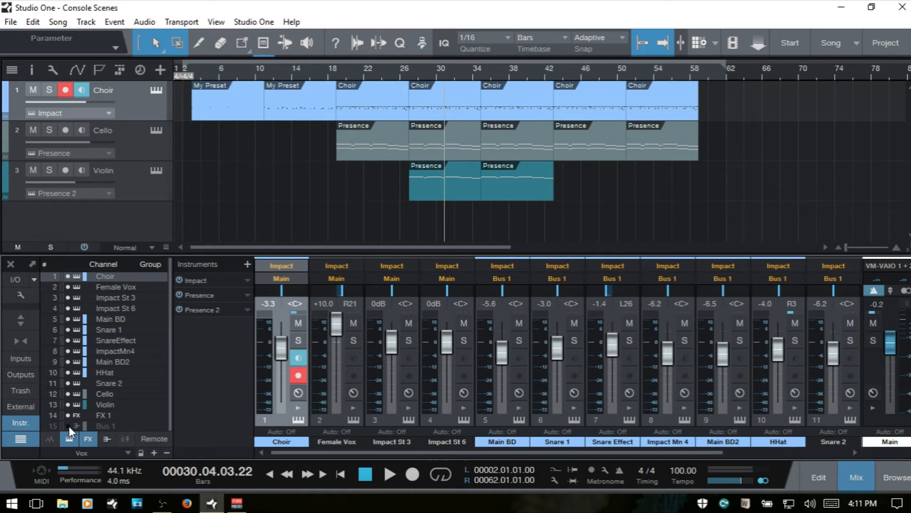
- Store the view with all channels visible as a console scene named All Channels
{"action": "left_click", "coordinate": [154, 453]}
{"action": "type", "text": "All Channe"}
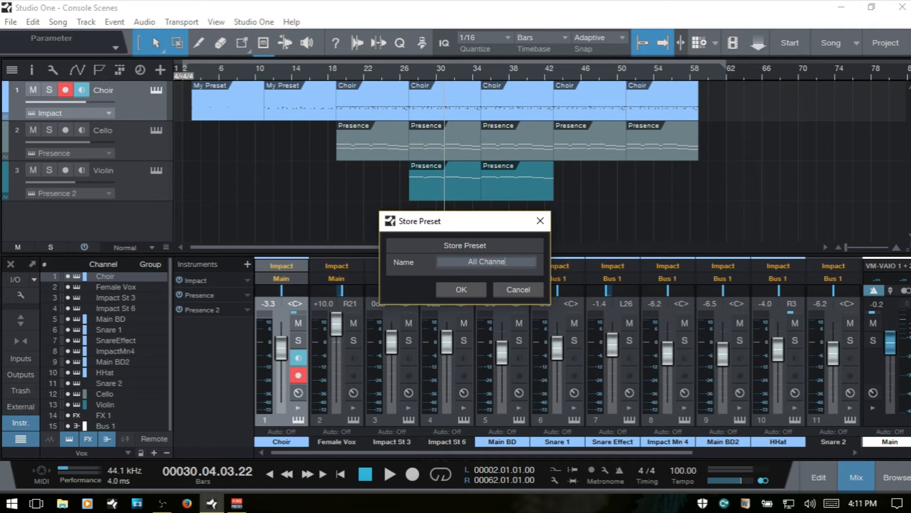
{"action": "left_click", "coordinate": [461, 290]}
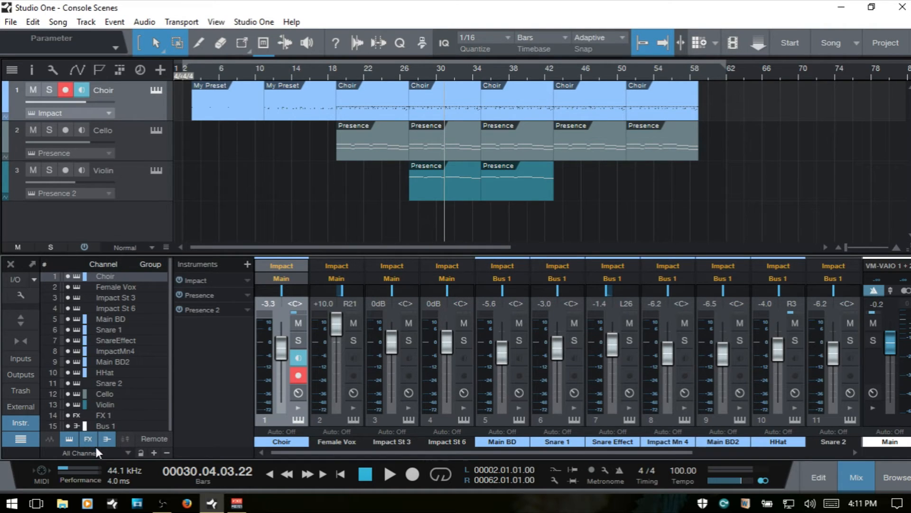
{"action": "left_click", "coordinate": [76, 453]}
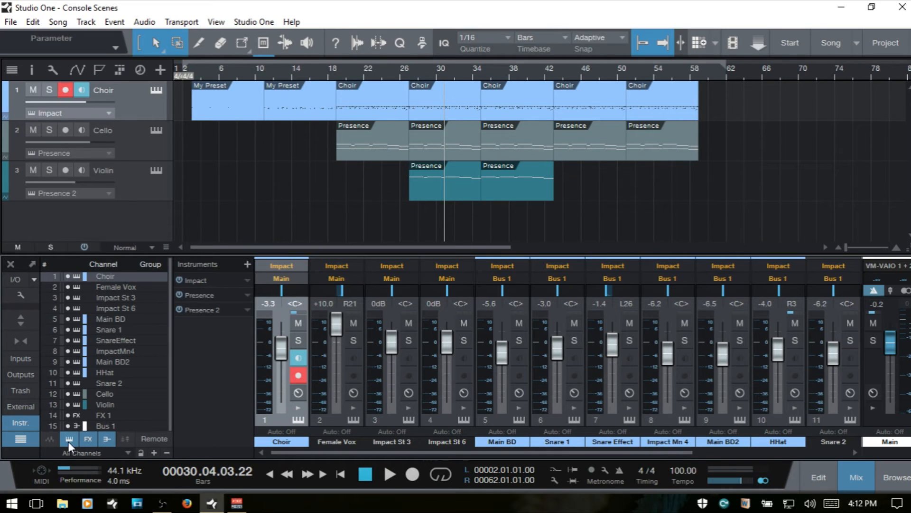
{"action": "mouse_move", "coordinate": [70, 442]}
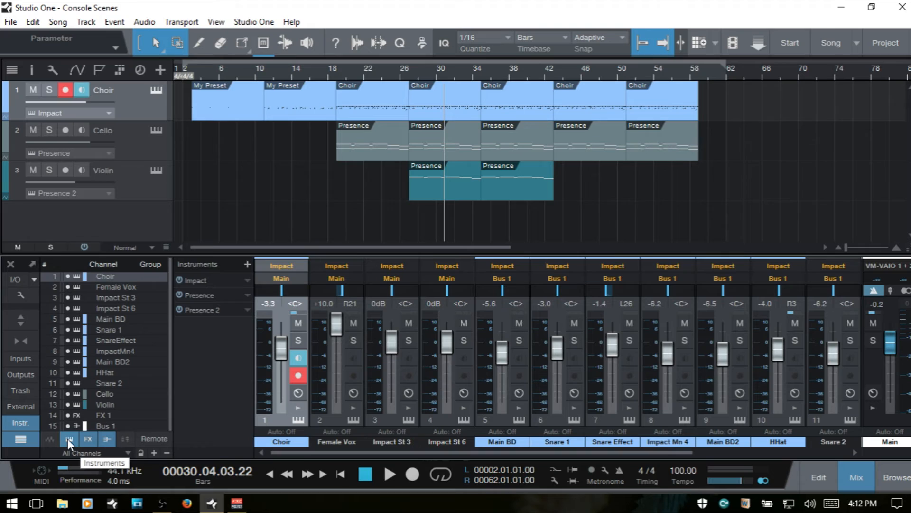
{"action": "mouse_move", "coordinate": [413, 108]}
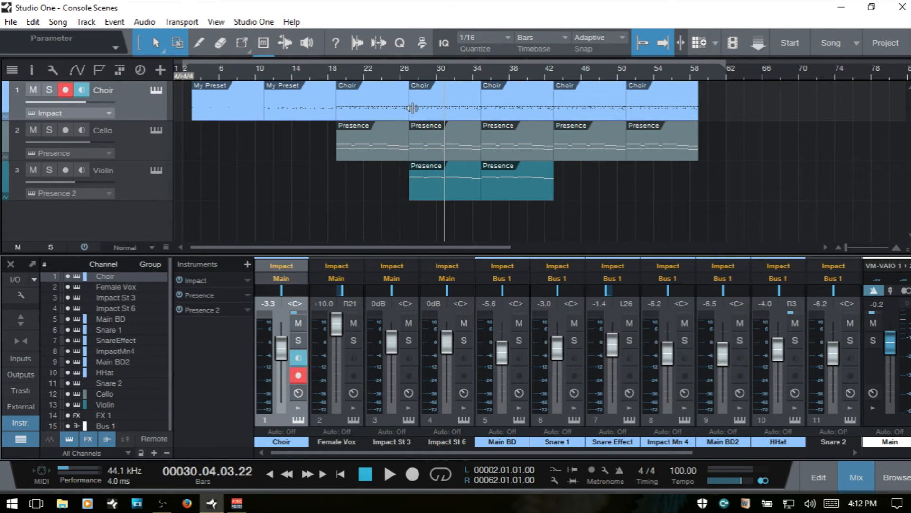
{"action": "mouse_move", "coordinate": [58, 285]}
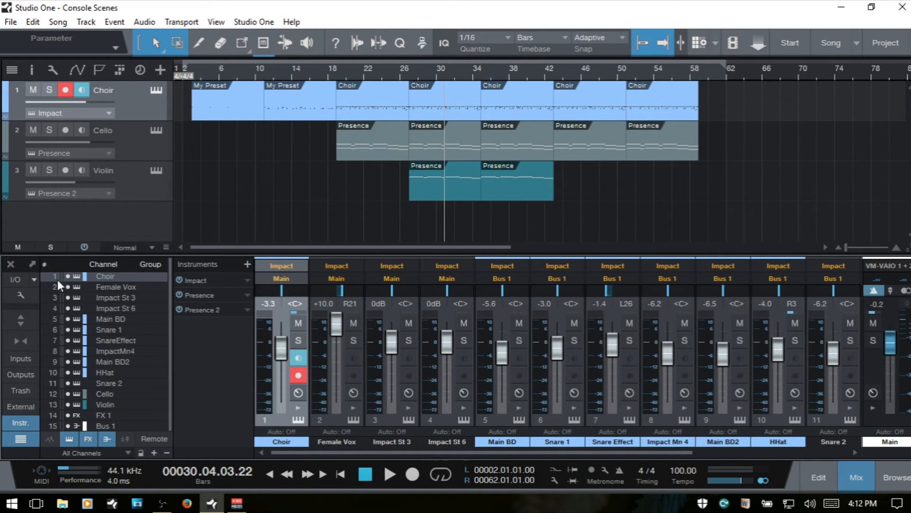
{"action": "left_click", "coordinate": [68, 438]}
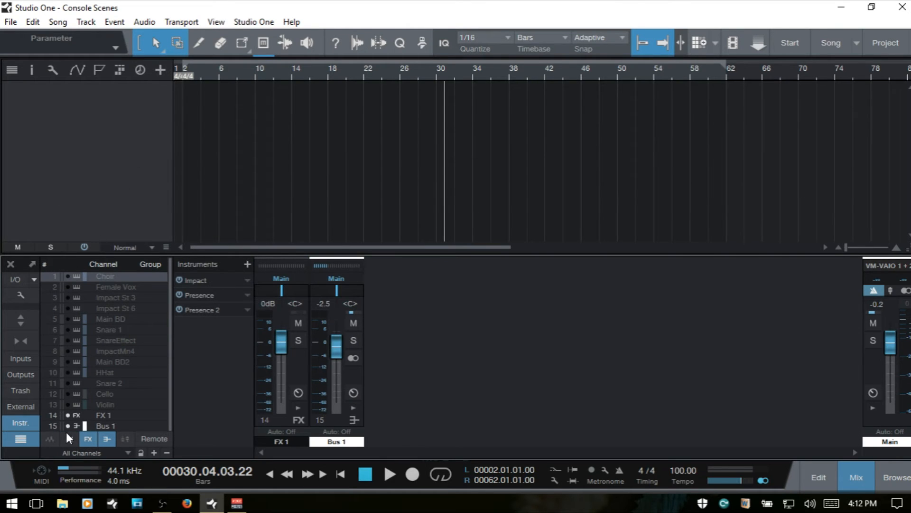
{"action": "left_click", "coordinate": [69, 438]}
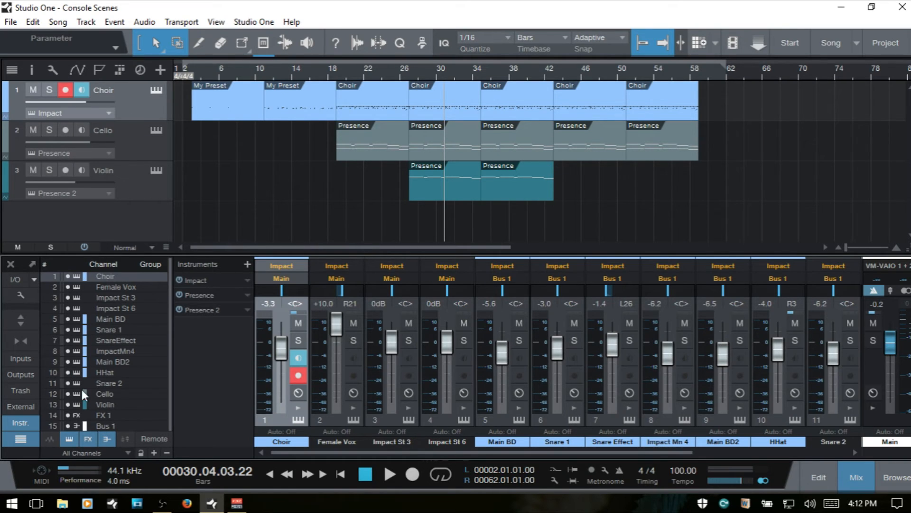
{"action": "mouse_move", "coordinate": [132, 450]}
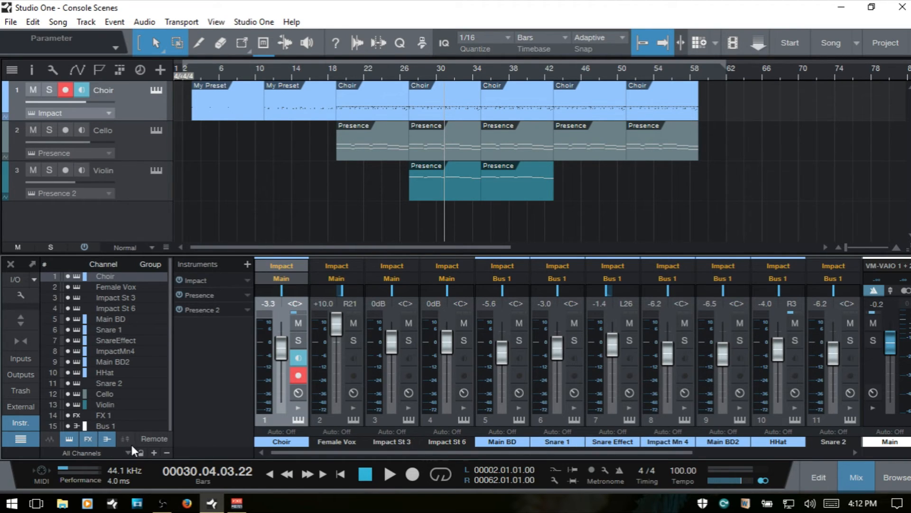
{"action": "mouse_move", "coordinate": [609, 405]}
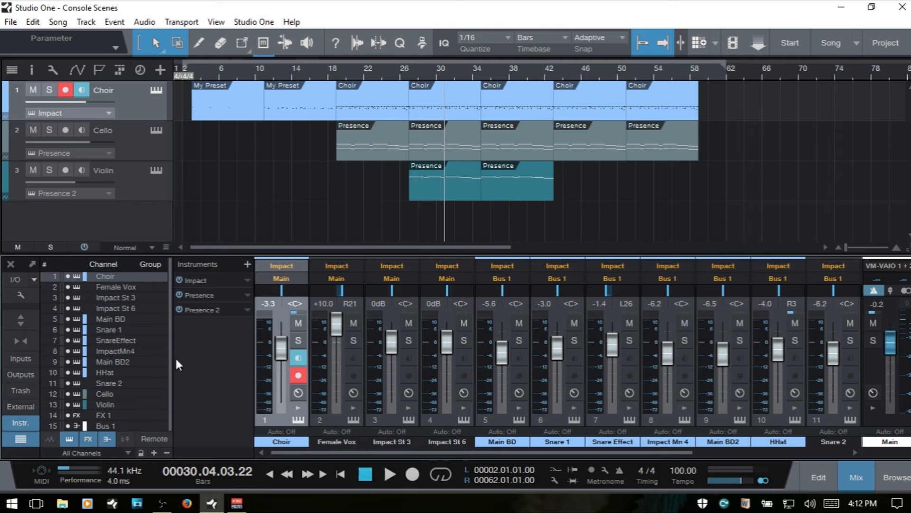
{"action": "mouse_move", "coordinate": [19, 297]}
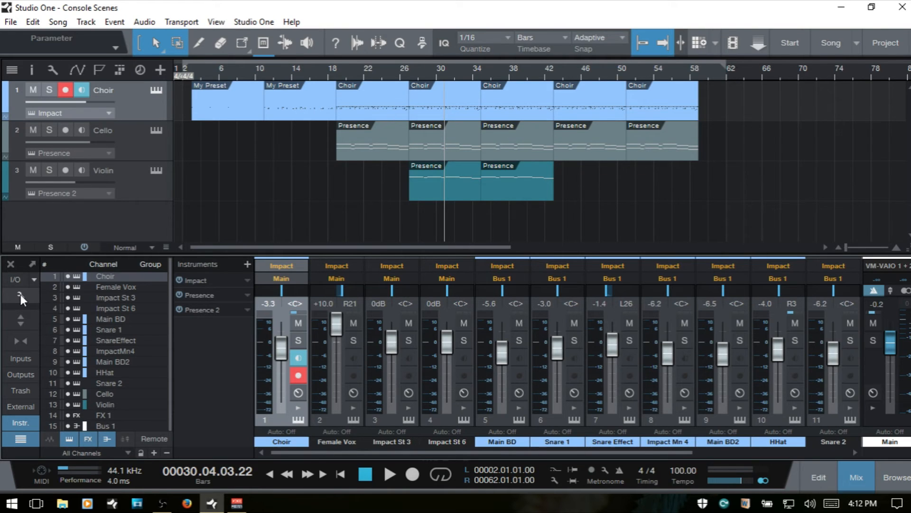
{"action": "left_click", "coordinate": [19, 296]}
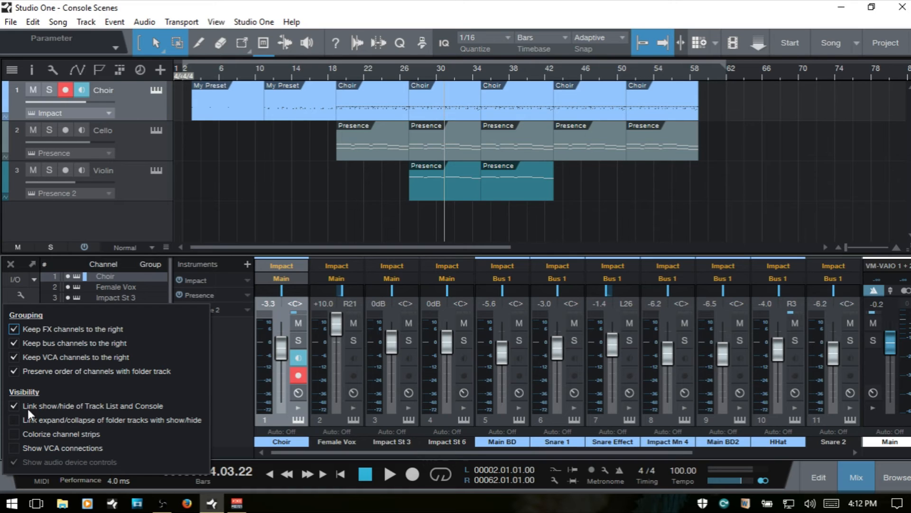
{"action": "mouse_move", "coordinate": [148, 414]}
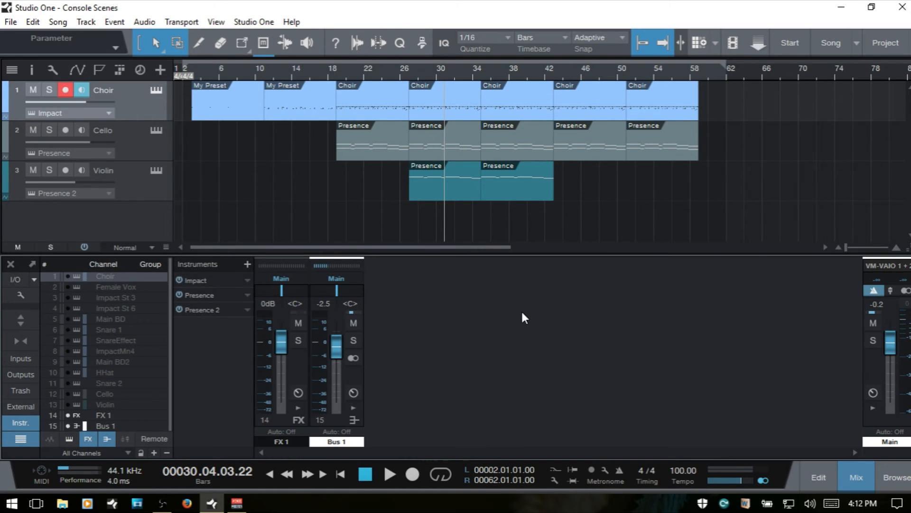
{"action": "mouse_move", "coordinate": [157, 150]}
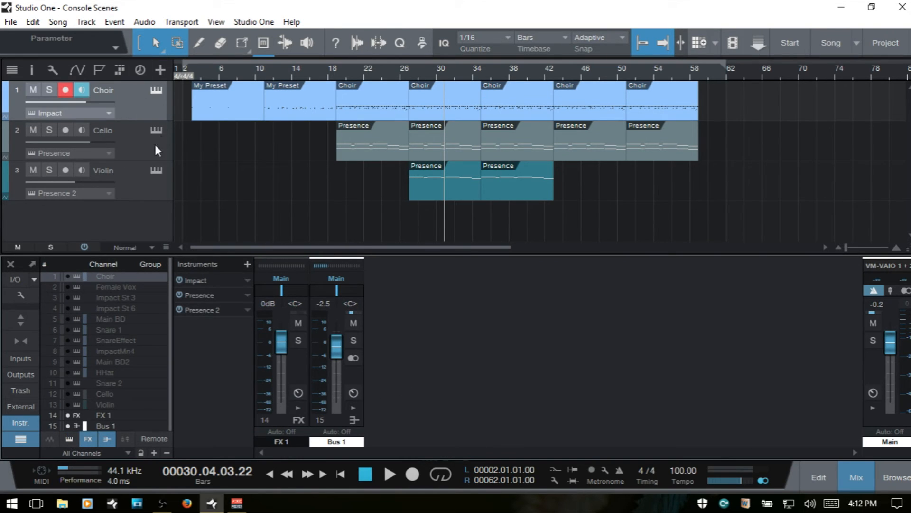
{"action": "mouse_move", "coordinate": [146, 110]}
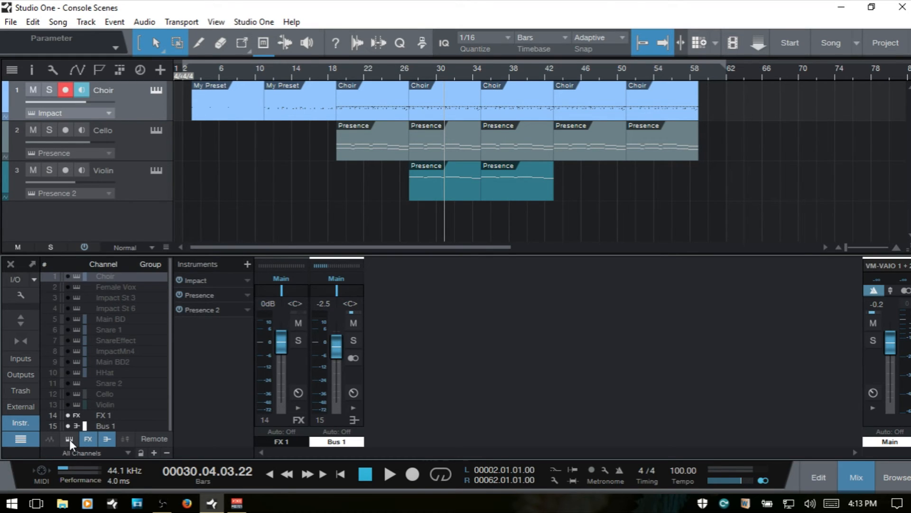
{"action": "left_click", "coordinate": [70, 438]}
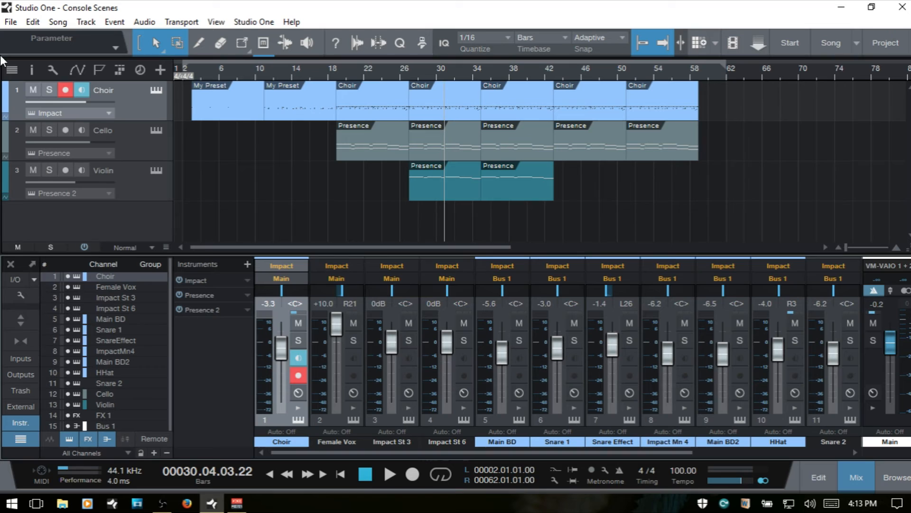
- Show the Track List and enable 'Link show/hide of Track List and Console'
{"action": "left_click", "coordinate": [11, 69]}
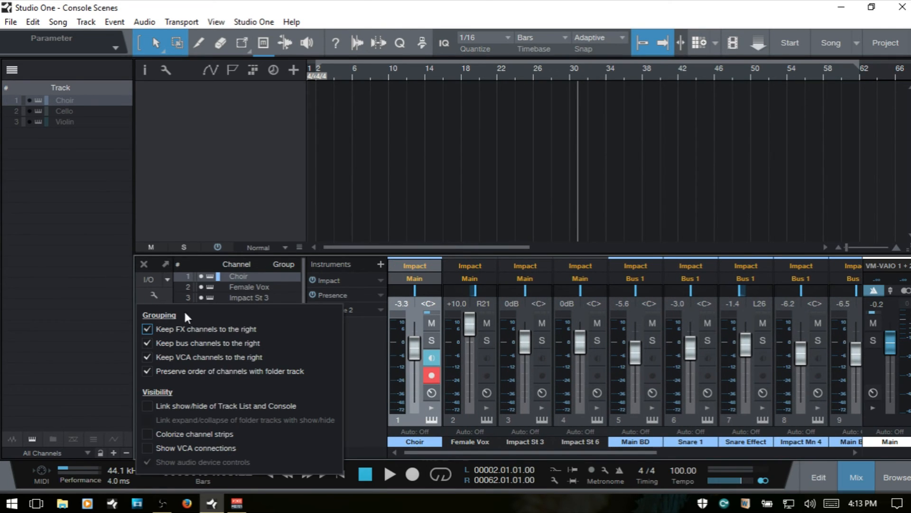
{"action": "left_click", "coordinate": [147, 405]}
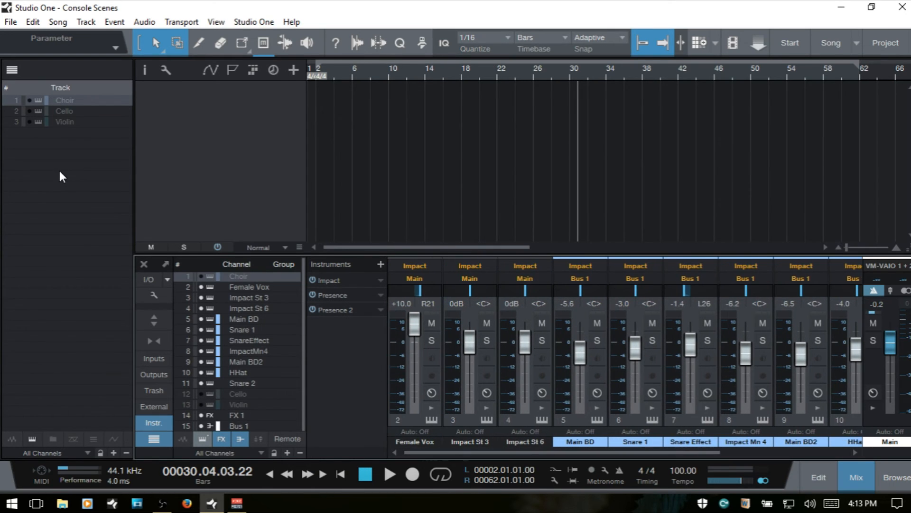
- Toggle the Choir, Cello and Violin tracks so they show again in both arrangement and console
{"action": "left_click", "coordinate": [64, 99]}
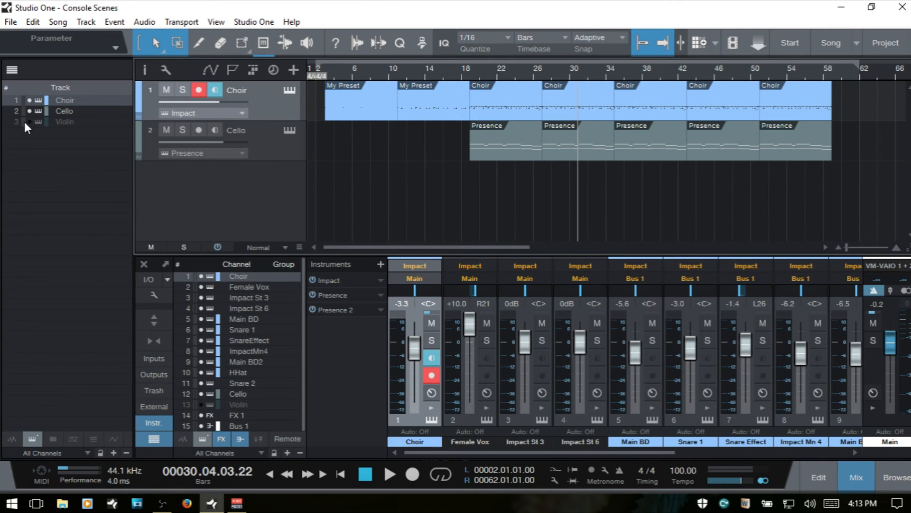
{"action": "left_click", "coordinate": [63, 122]}
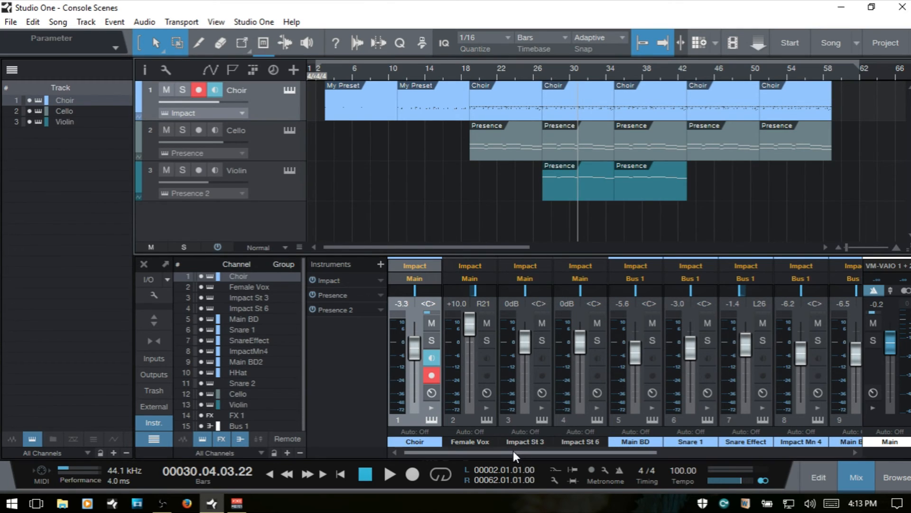
{"action": "scroll", "scroll_direction": "right", "scroll_amount": 3}
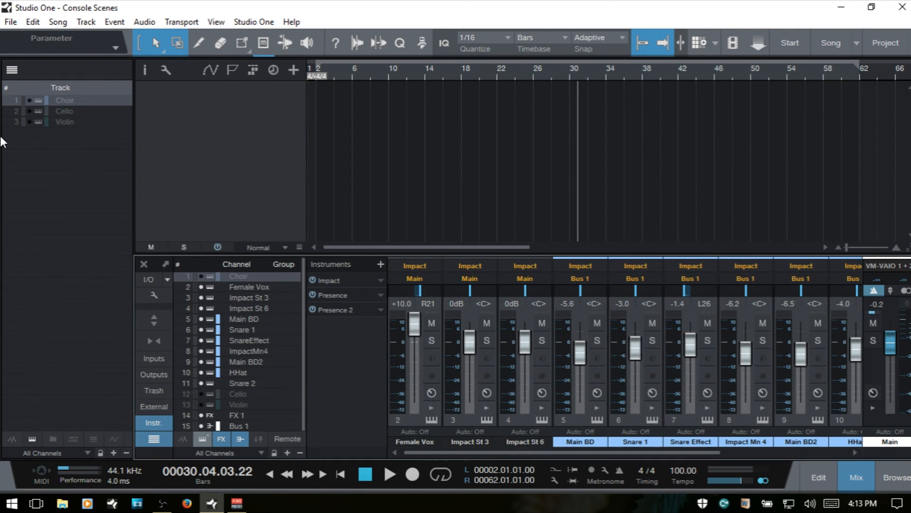
{"action": "left_click", "coordinate": [66, 99]}
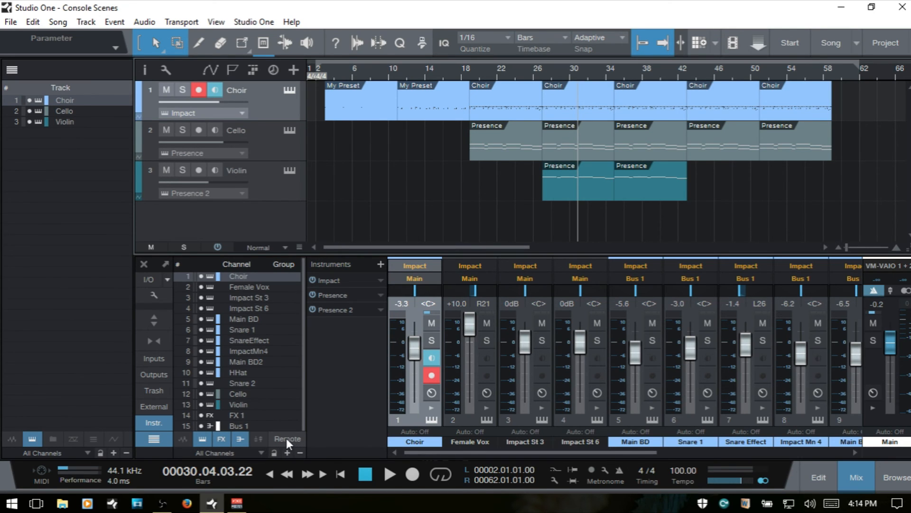
{"action": "mouse_move", "coordinate": [287, 438]}
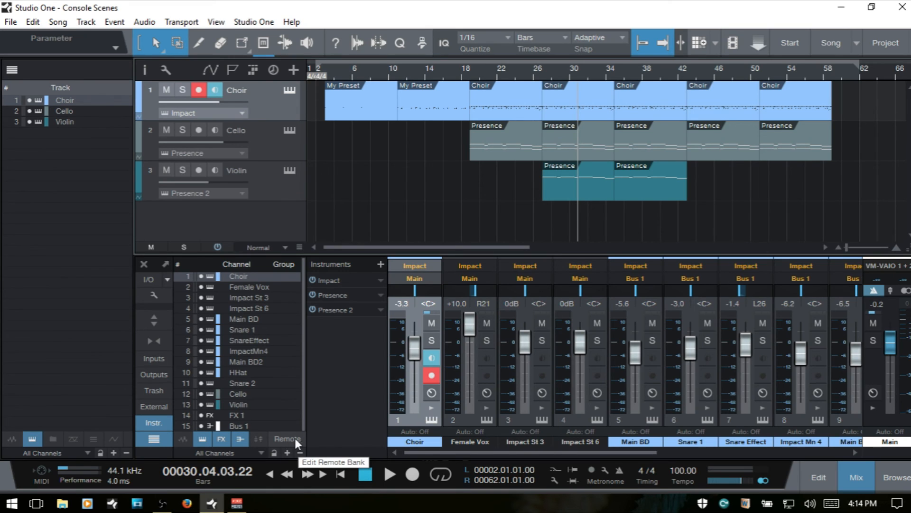
- Enable the Remote button to start choosing which channels the Remote bank includes
{"action": "left_click", "coordinate": [286, 439]}
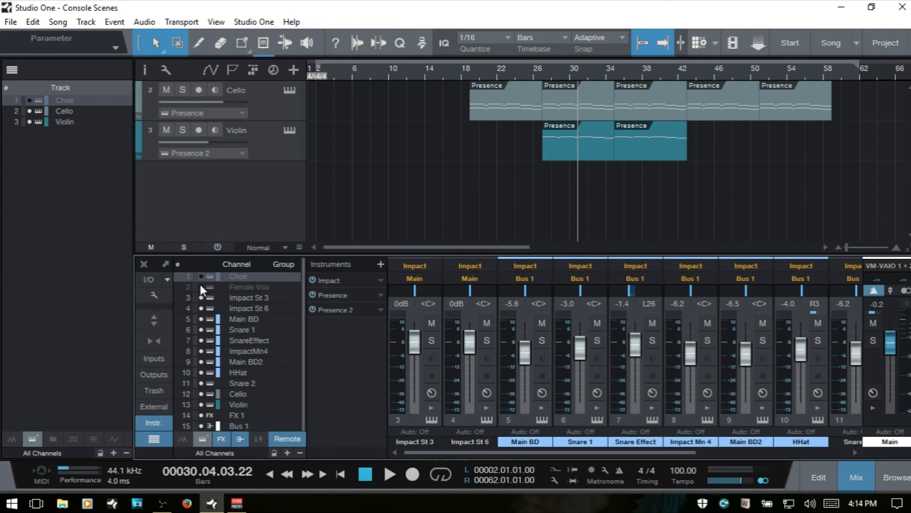
{"action": "mouse_move", "coordinate": [193, 363]}
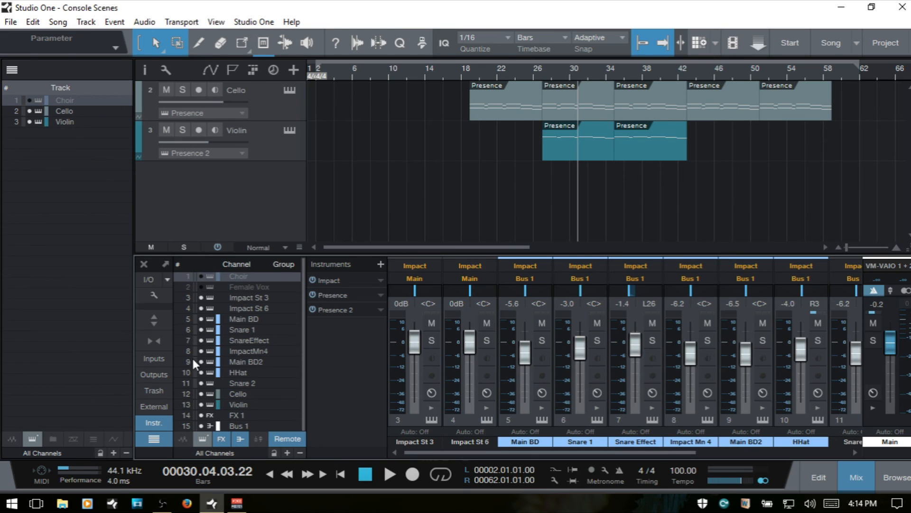
{"action": "mouse_move", "coordinate": [201, 398]}
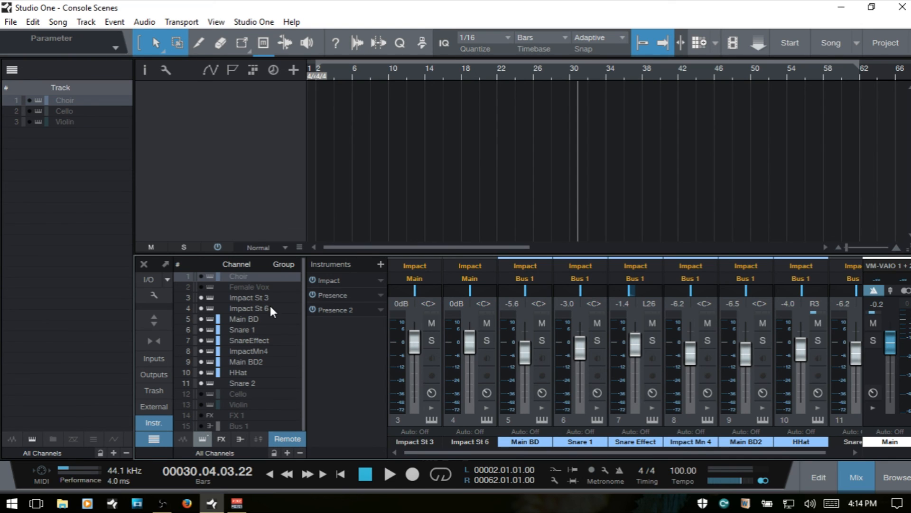
{"action": "mouse_move", "coordinate": [210, 307]}
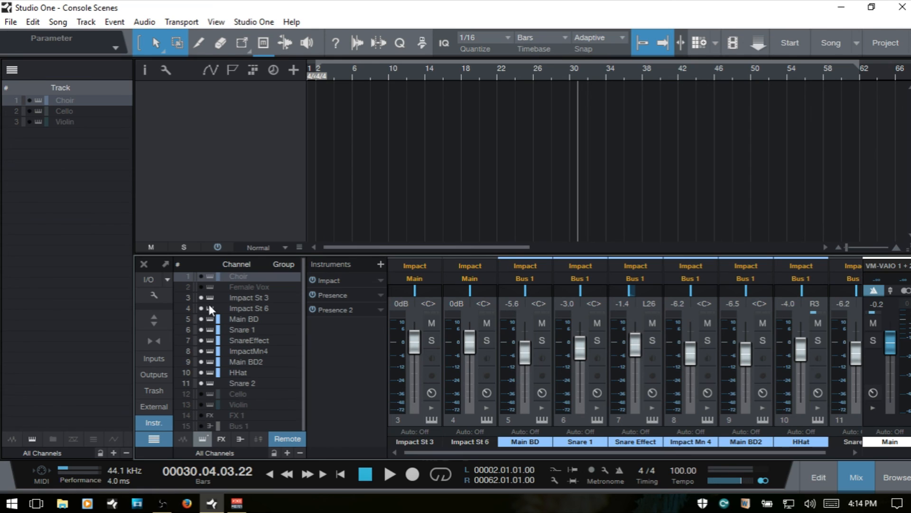
{"action": "mouse_move", "coordinate": [252, 301]}
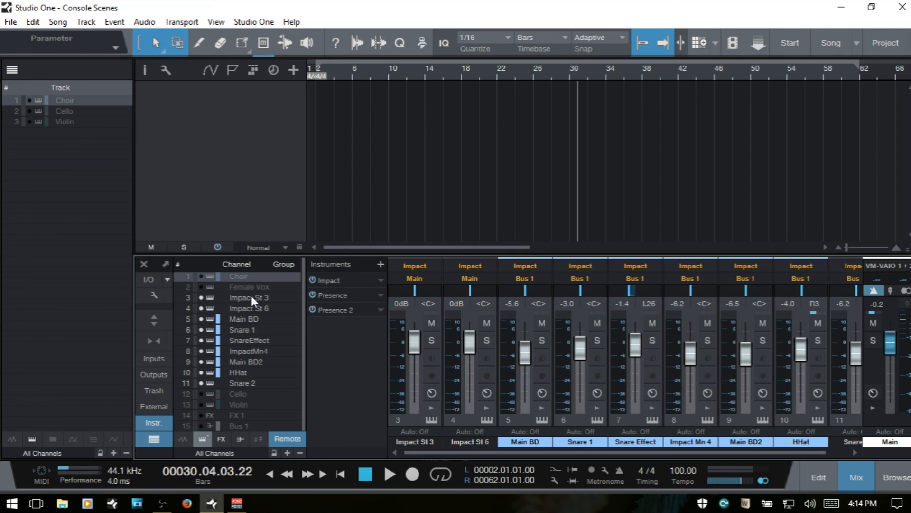
{"action": "mouse_move", "coordinate": [291, 417]}
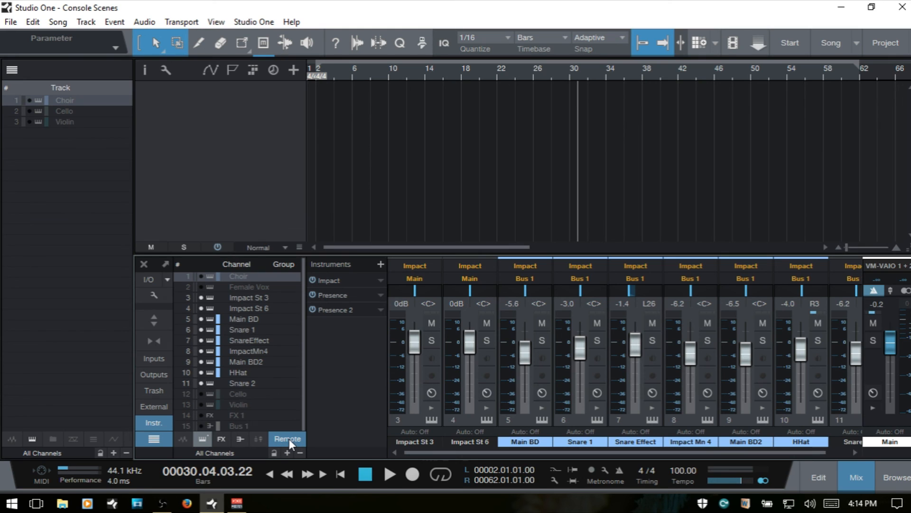
{"action": "mouse_move", "coordinate": [287, 440]}
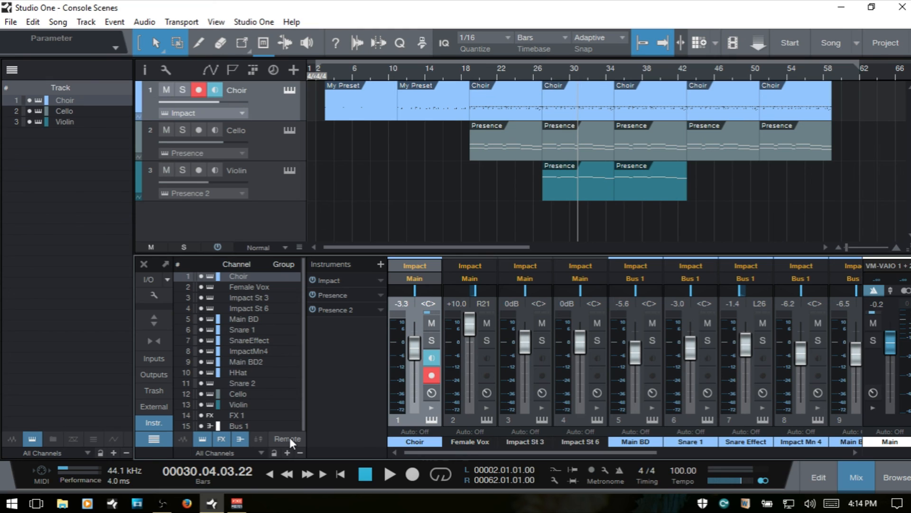
{"action": "mouse_move", "coordinate": [285, 438]}
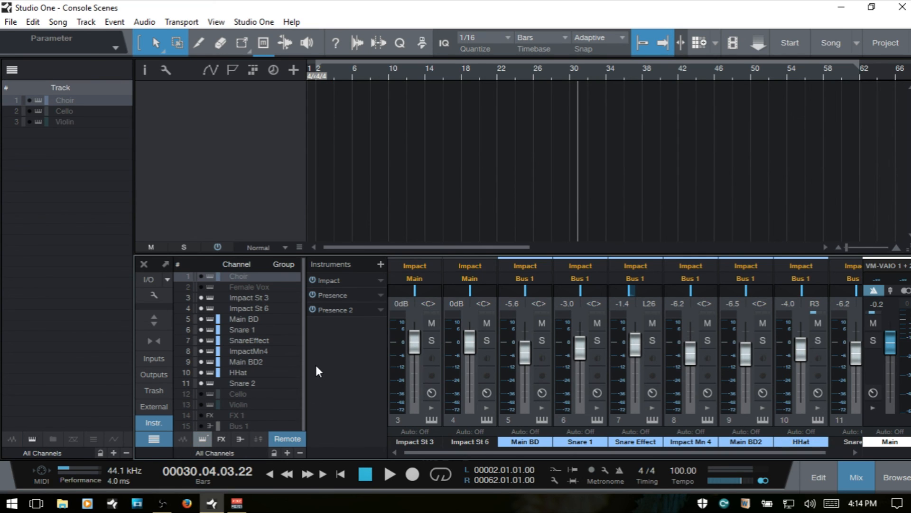
{"action": "mouse_move", "coordinate": [192, 364]}
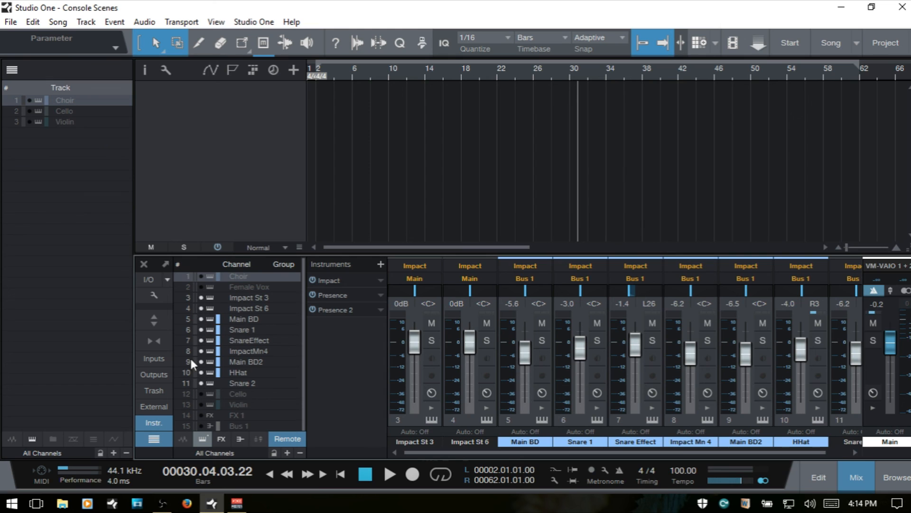
{"action": "mouse_move", "coordinate": [212, 345]}
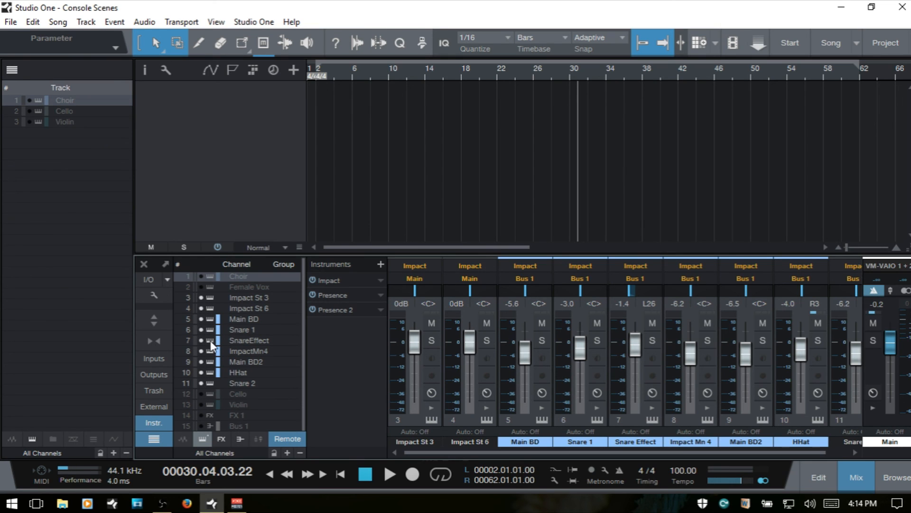